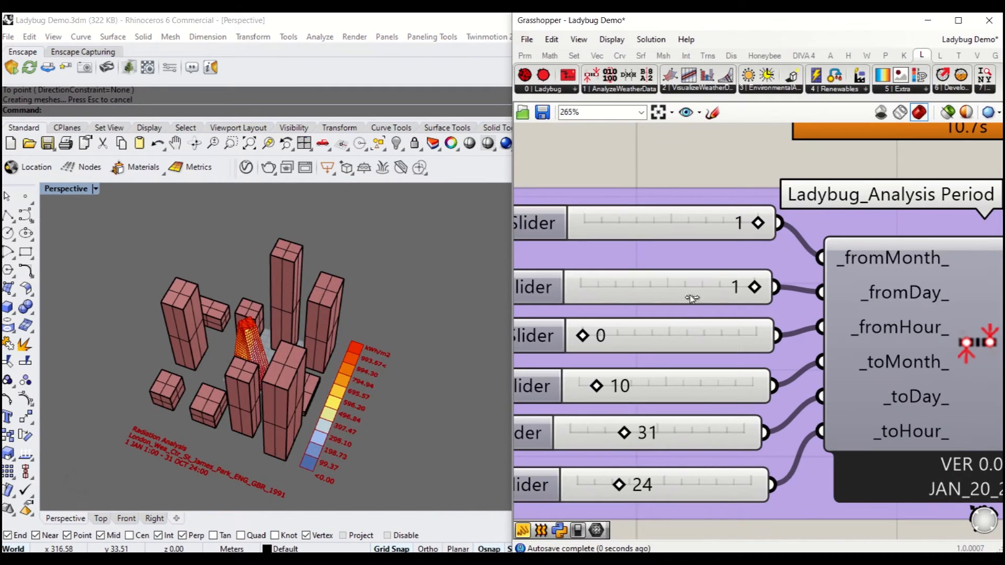
- Select and delete the old Ladybug analysis components, keeping the title and Exceptions
{"action": "left_click_drag", "start_coordinate": [595, 385], "coordinate": [606, 385]}
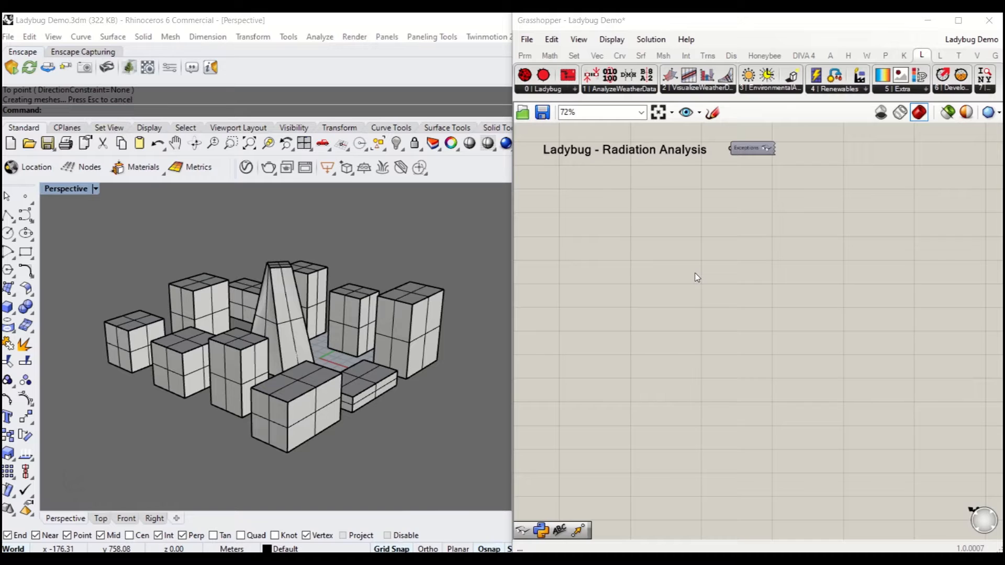
{"action": "mouse_move", "coordinate": [854, 266]}
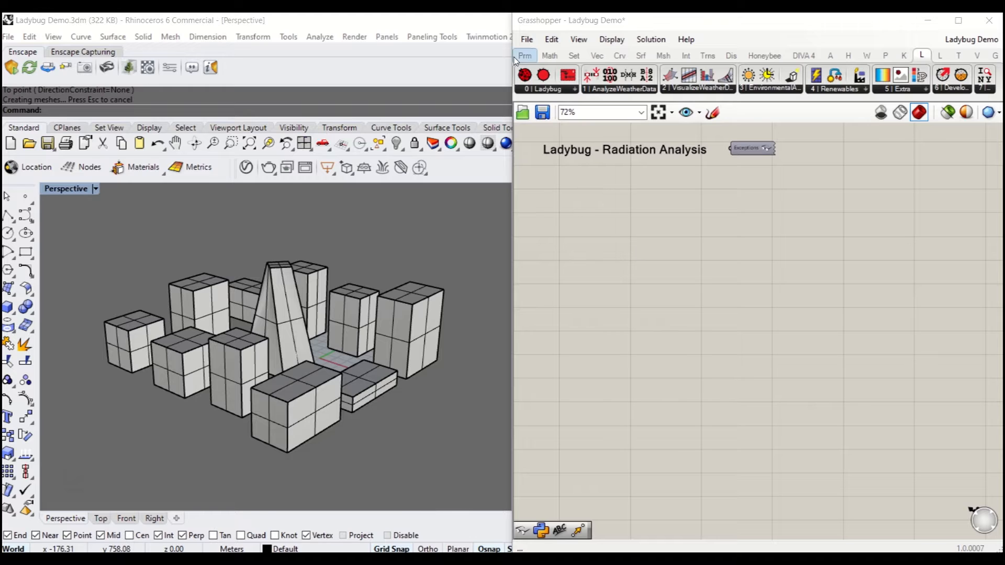
{"action": "left_click", "coordinate": [524, 73]}
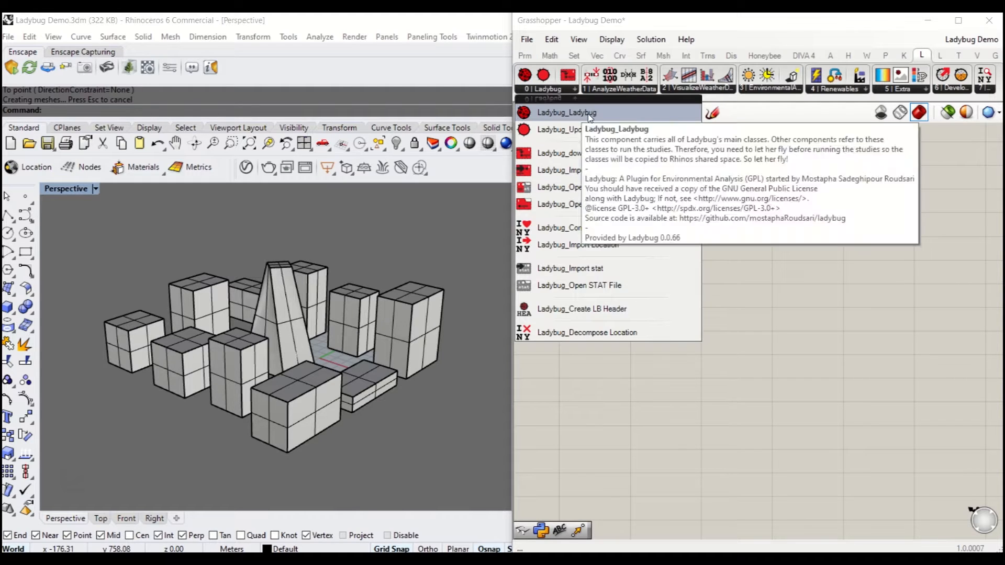
{"action": "mouse_move", "coordinate": [594, 134]}
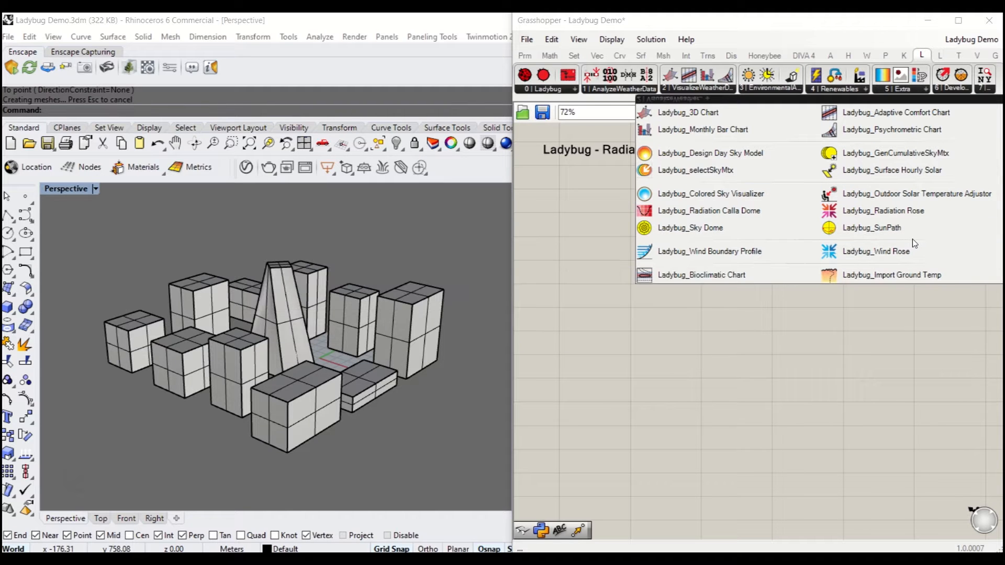
{"action": "mouse_move", "coordinate": [907, 153]}
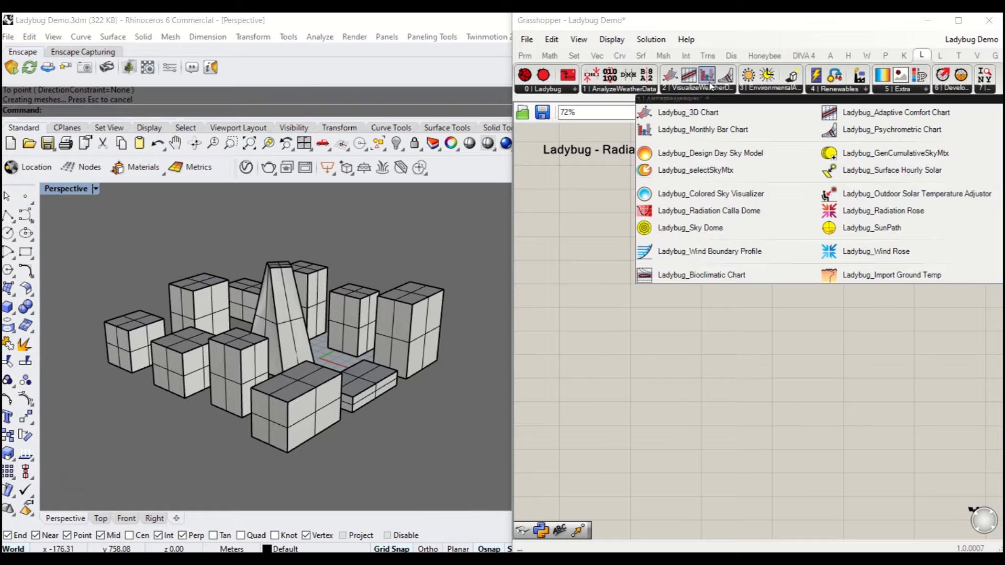
{"action": "left_click", "coordinate": [769, 79]}
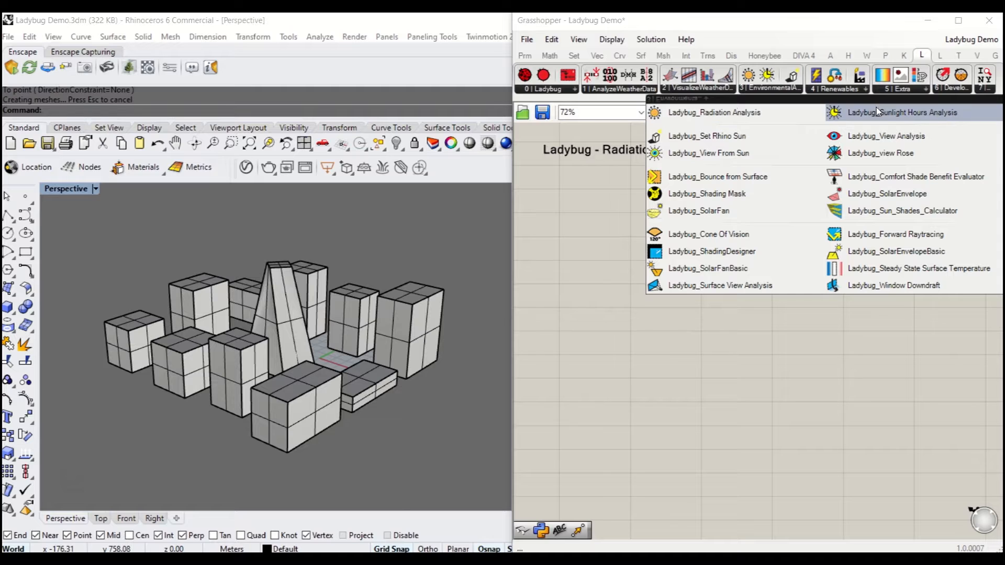
{"action": "mouse_move", "coordinate": [912, 234]}
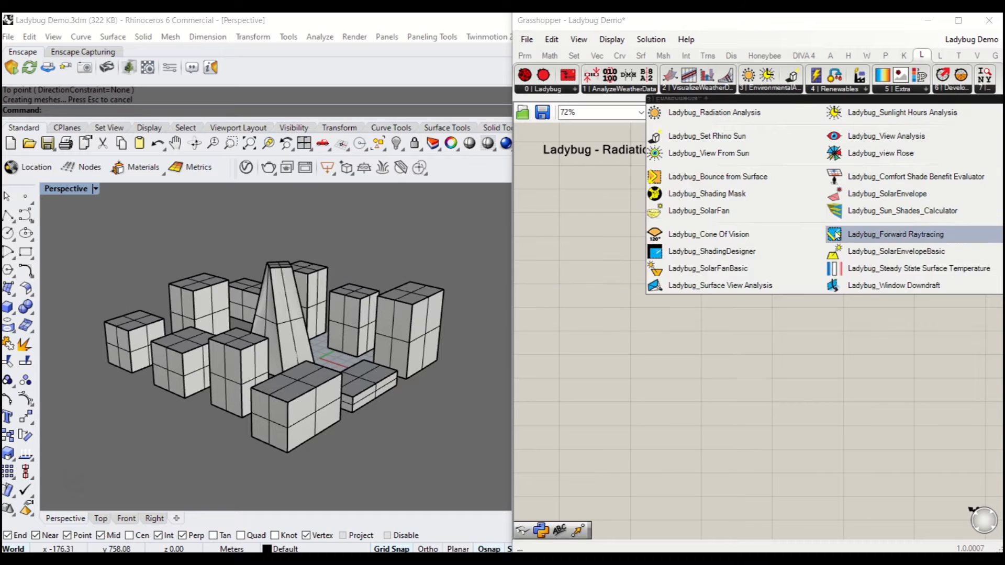
{"action": "mouse_move", "coordinate": [771, 268]}
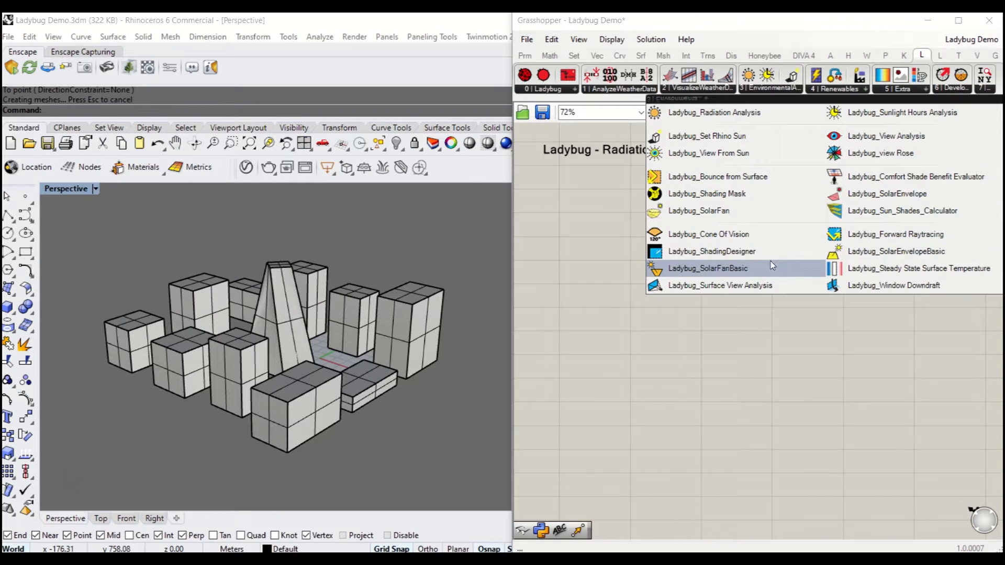
{"action": "mouse_move", "coordinate": [879, 153]}
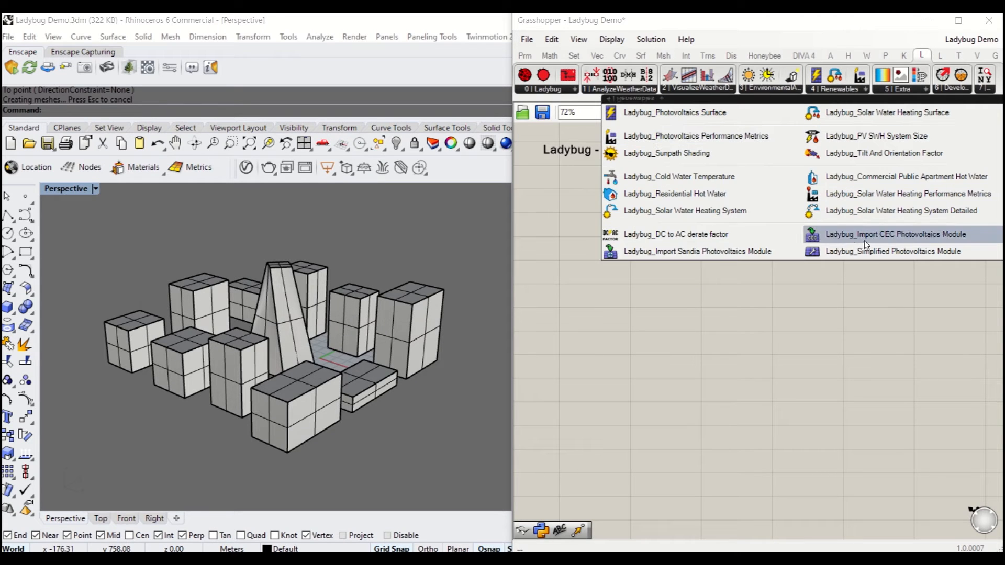
{"action": "mouse_move", "coordinate": [902, 113]}
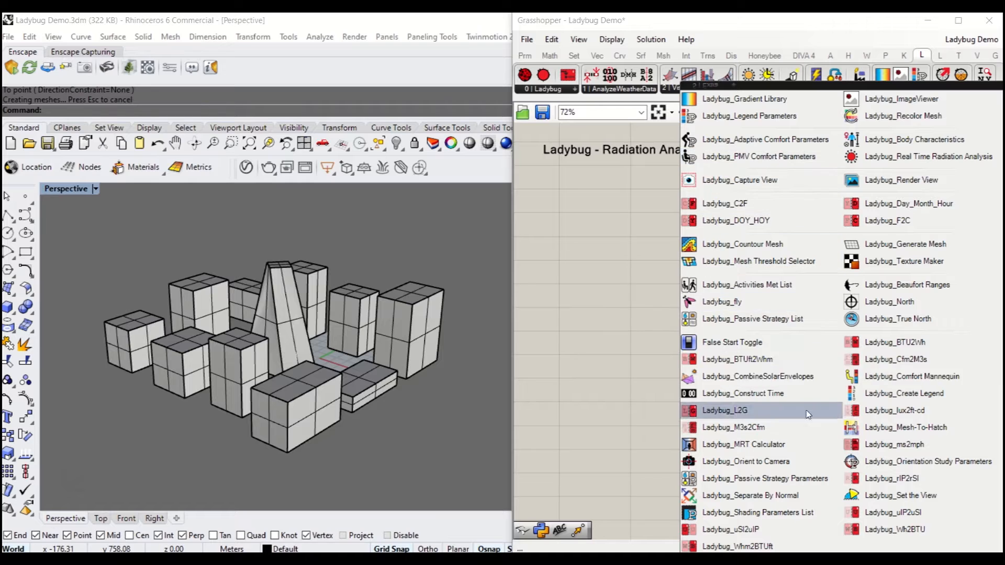
{"action": "mouse_move", "coordinate": [783, 376]}
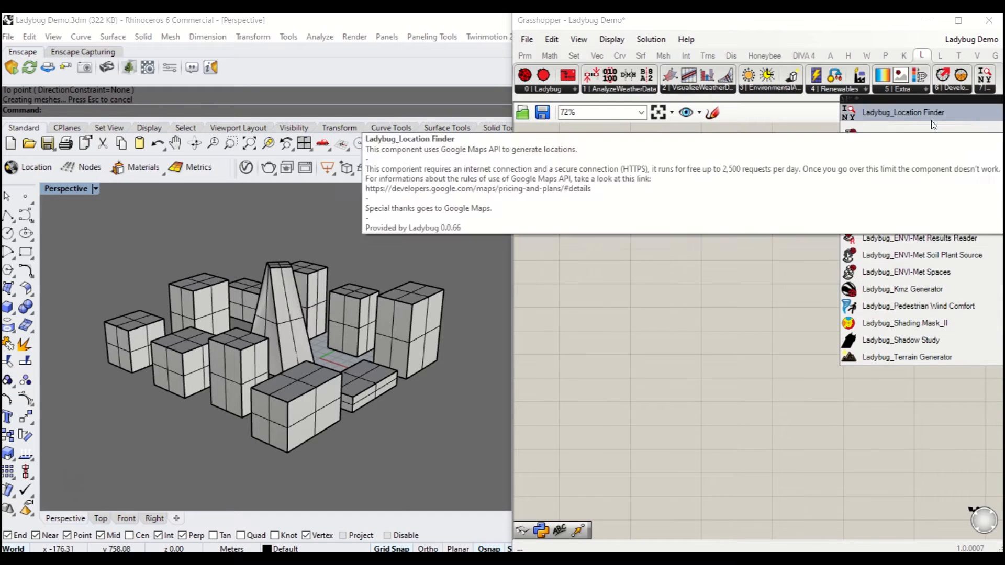
{"action": "left_click", "coordinate": [539, 88]}
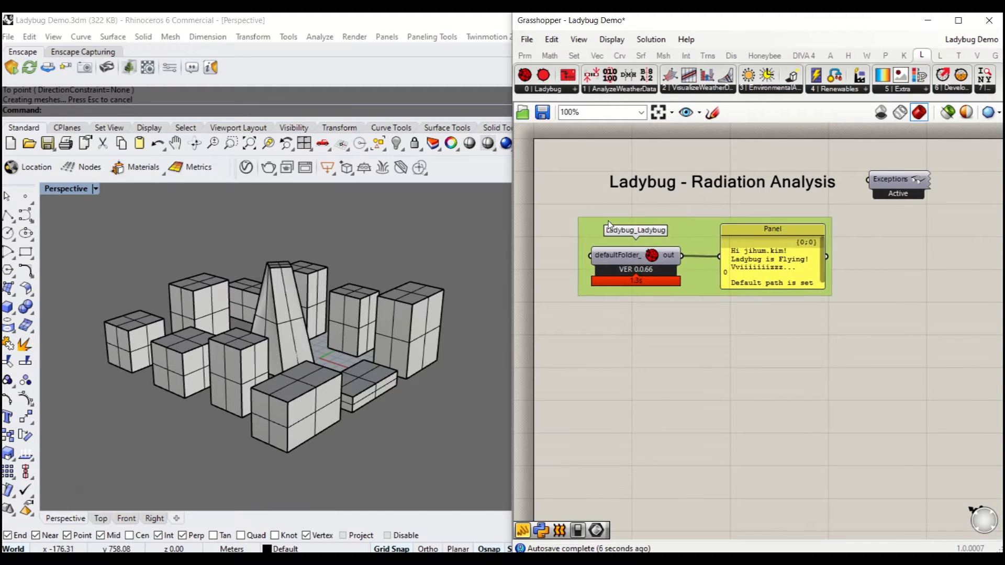
- Name the group holding the Ladybug component and its panel 'SET UP'
{"action": "right_click", "coordinate": [635, 230]}
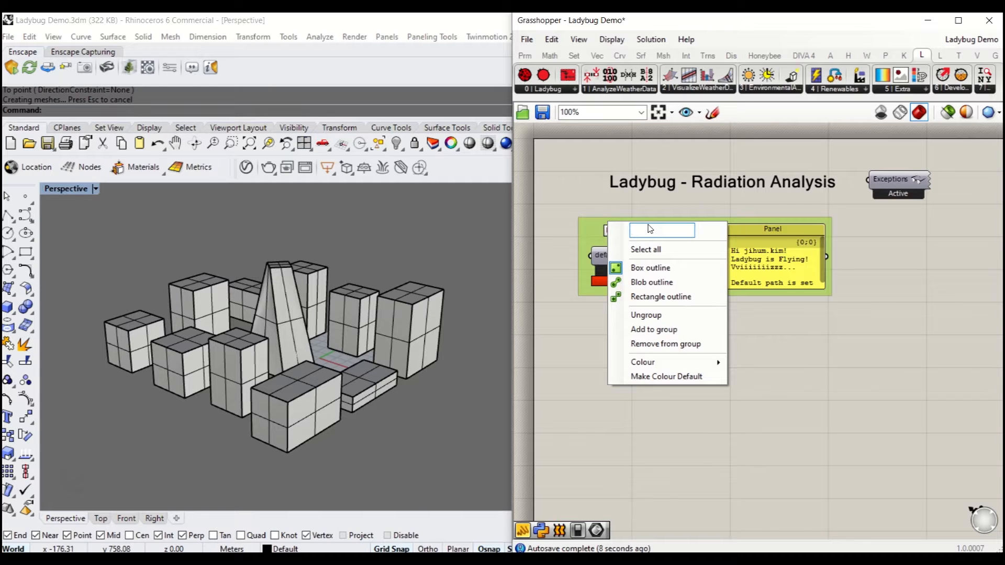
{"action": "type", "text": "SET UP"}
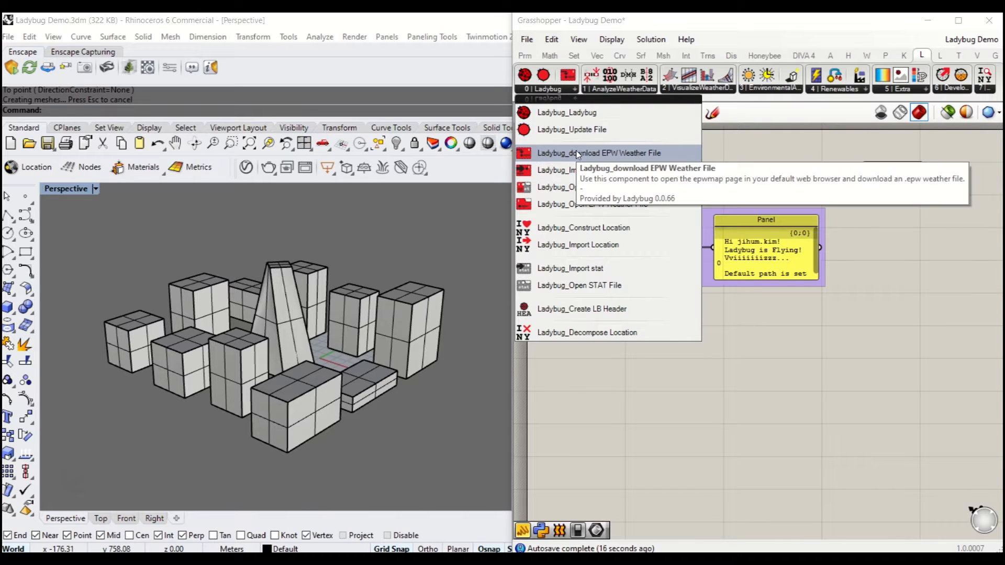
- Add the download EPW Weather File component and a Boolean Toggle set True for it
{"action": "left_click", "coordinate": [601, 153]}
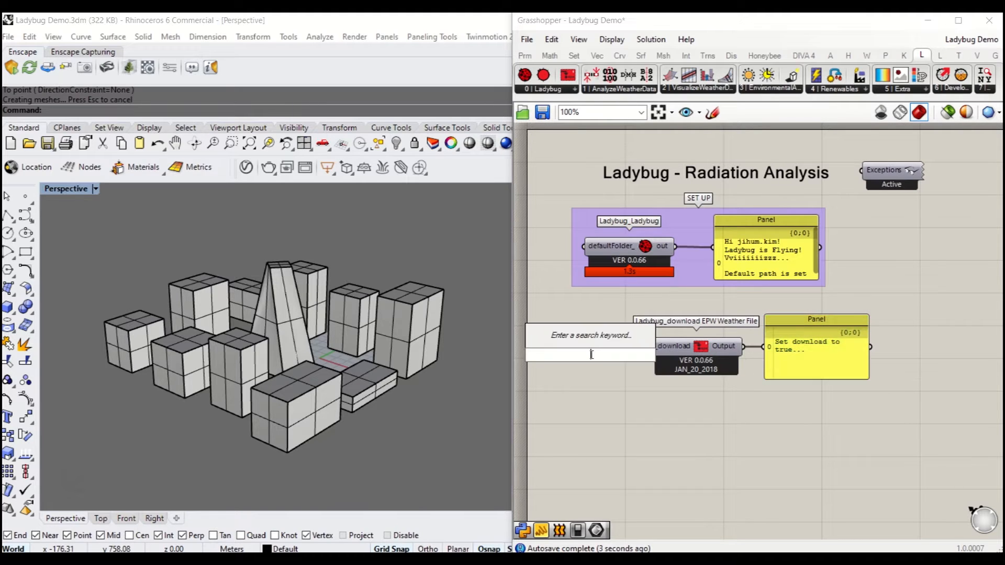
{"action": "type", "text": "BOOLEAN"}
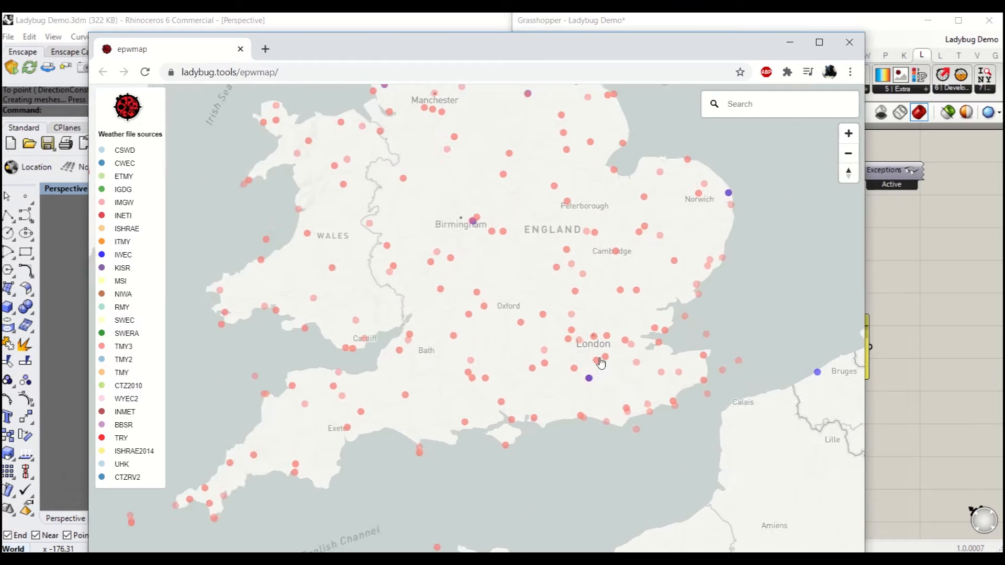
- Copy the EPW link for the London Wea Ctr St James Park station
{"action": "left_click", "coordinate": [599, 360]}
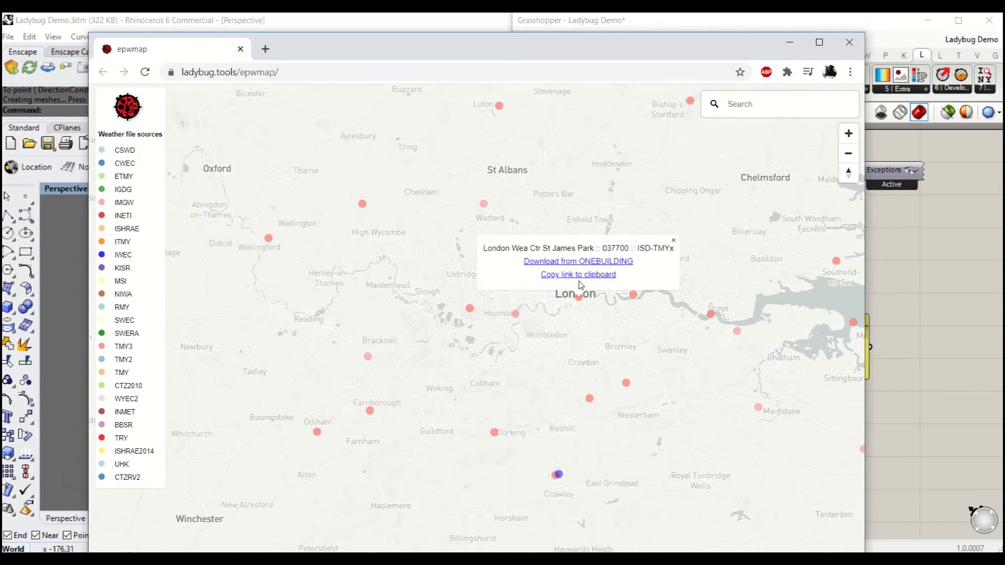
{"action": "mouse_move", "coordinate": [596, 290]}
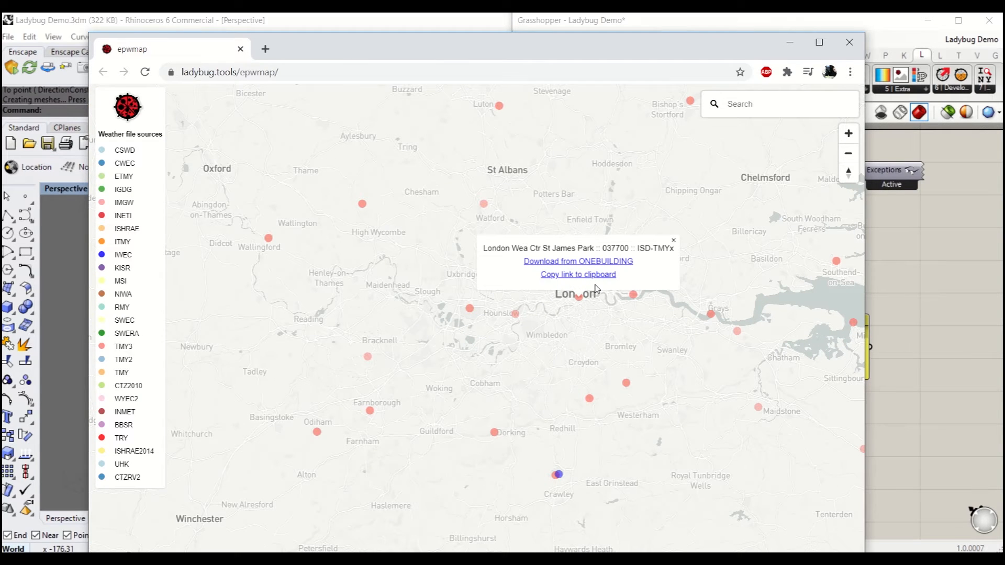
{"action": "left_click", "coordinate": [673, 239]}
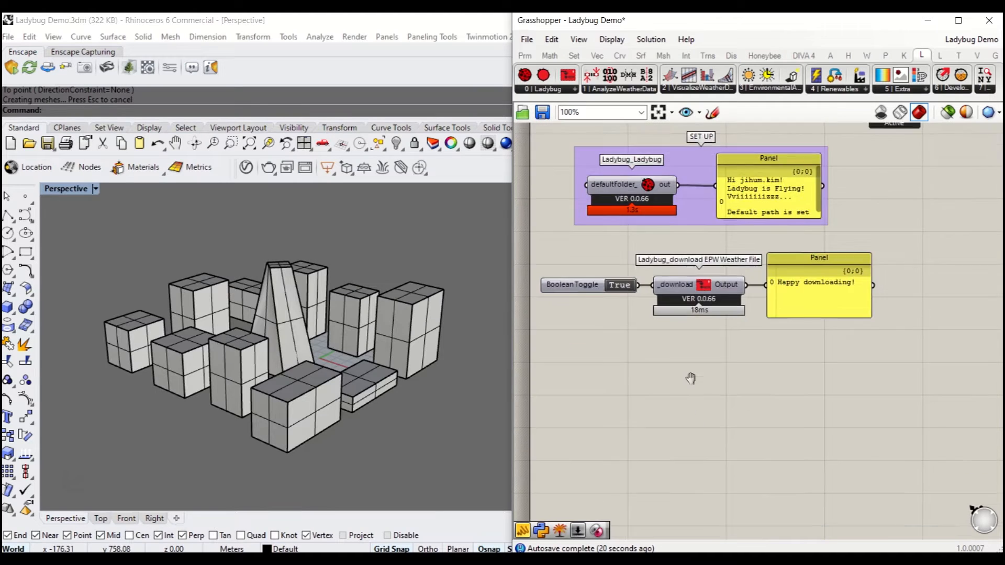
- Add the Ladybug Import epw component to the canvas
{"action": "left_click", "coordinate": [549, 89]}
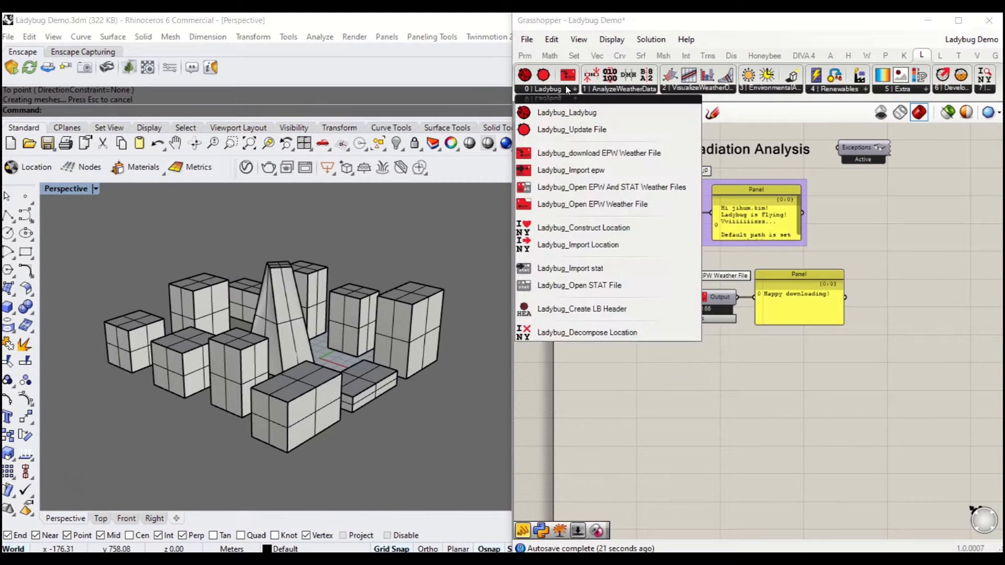
{"action": "mouse_move", "coordinate": [571, 169]}
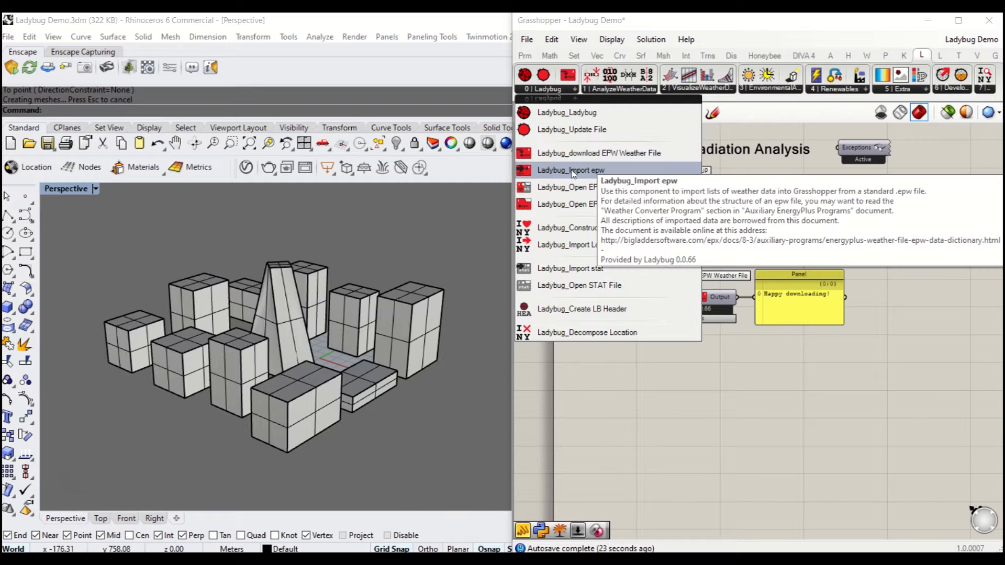
{"action": "left_click", "coordinate": [570, 170]}
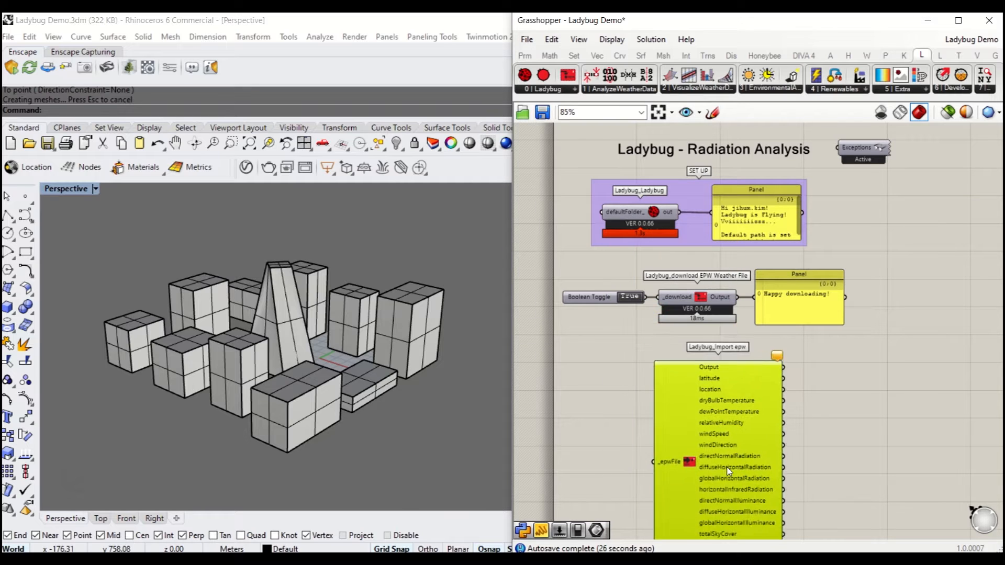
{"action": "scroll", "scroll_direction": "down", "scroll_amount": 3}
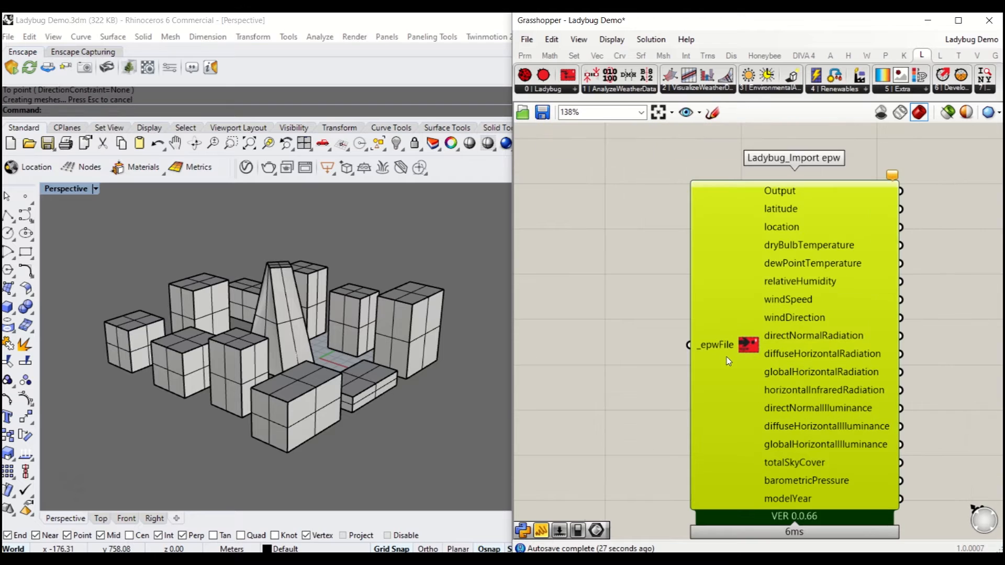
{"action": "mouse_move", "coordinate": [783, 235]}
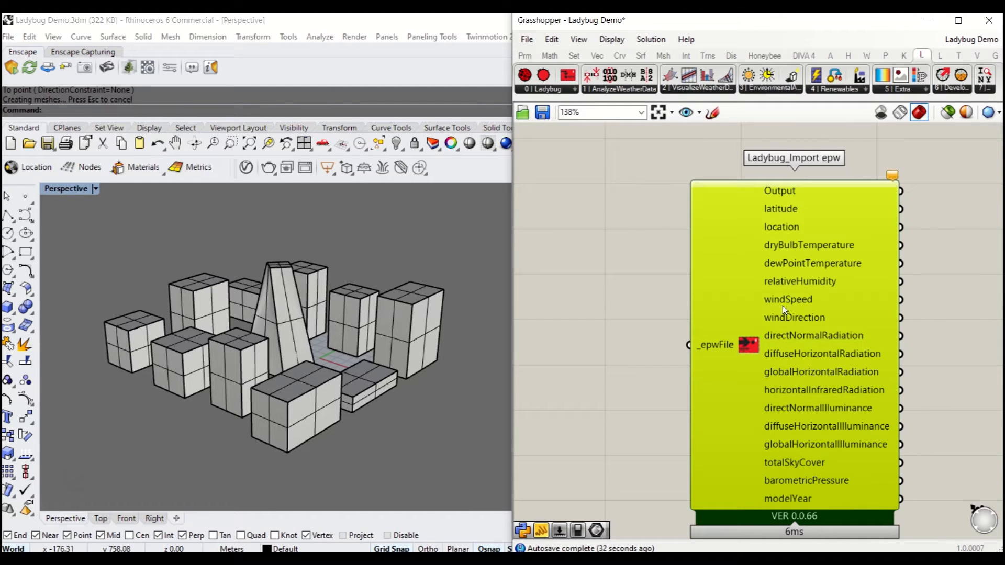
{"action": "mouse_move", "coordinate": [763, 417]}
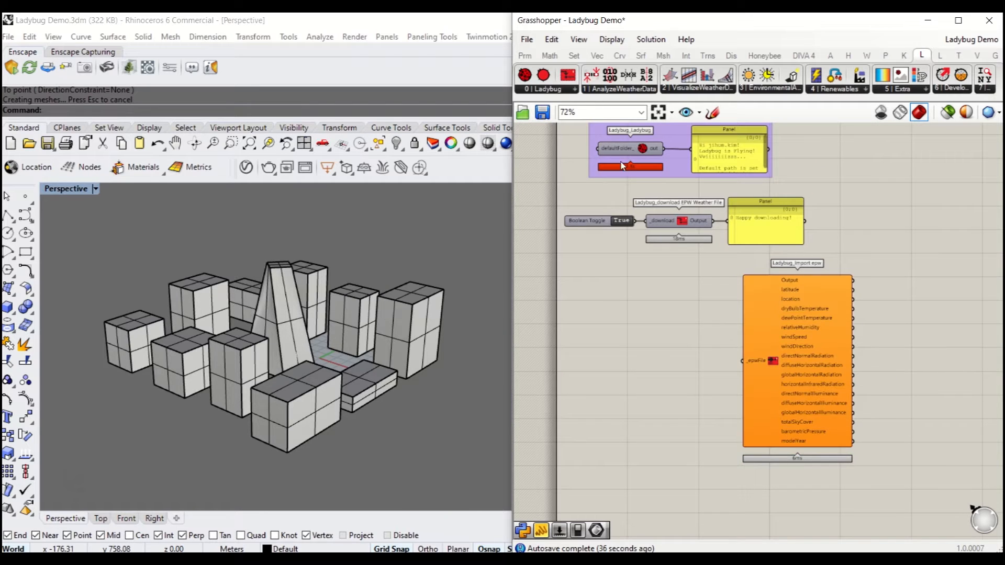
- Add Open EPW And STAT Weather Files and Open EPW Weather File beside Import epw
{"action": "left_click", "coordinate": [524, 75]}
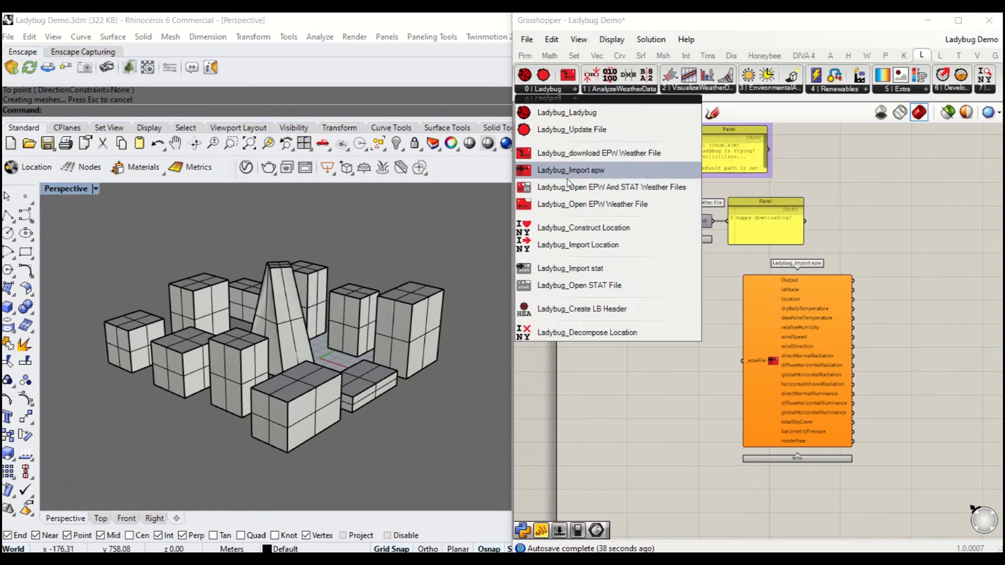
{"action": "left_click", "coordinate": [612, 186]}
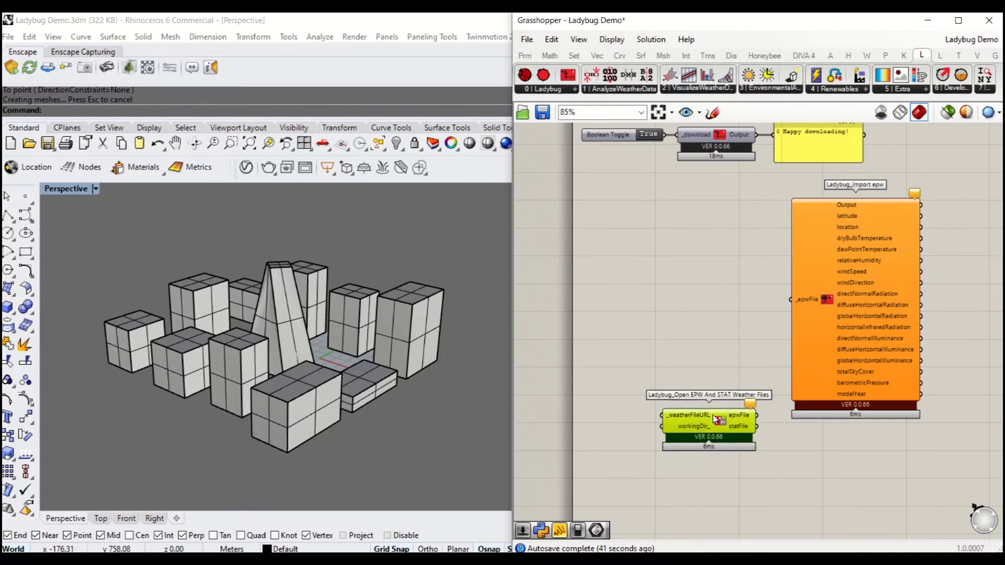
{"action": "left_click_drag", "start_coordinate": [708, 420], "coordinate": [718, 304]}
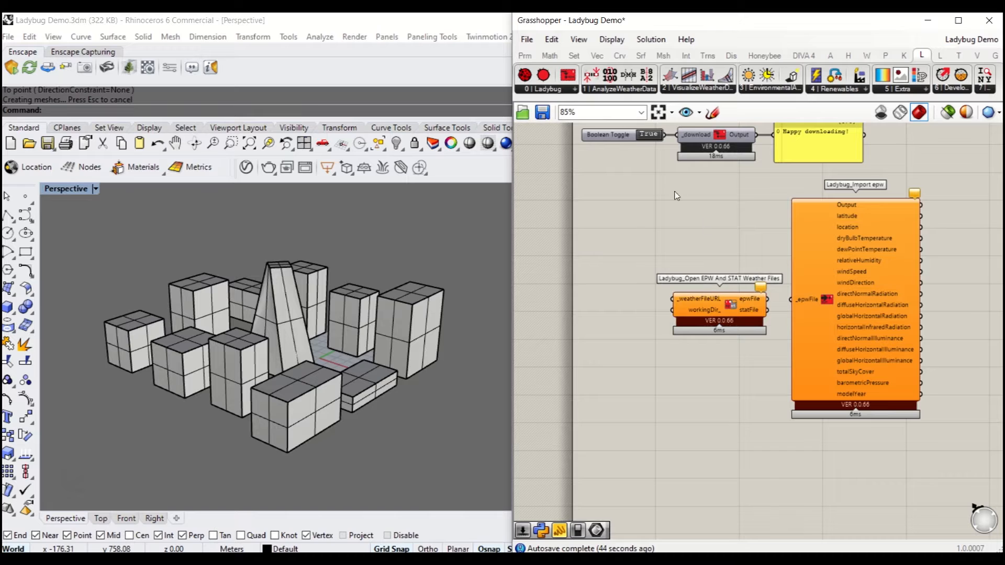
{"action": "left_click", "coordinate": [544, 88]}
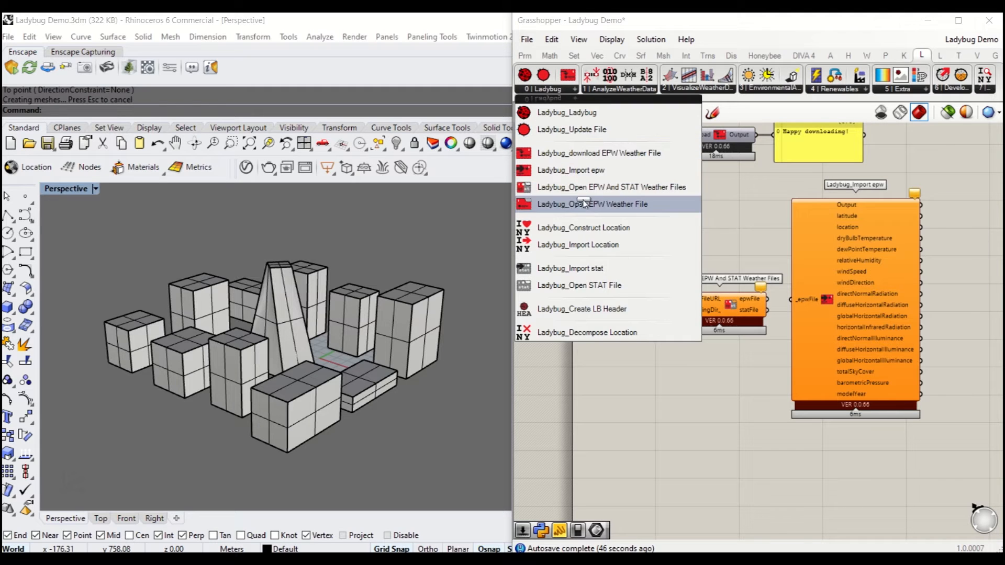
{"action": "left_click", "coordinate": [591, 204]}
{"action": "type", "text": "sc"}
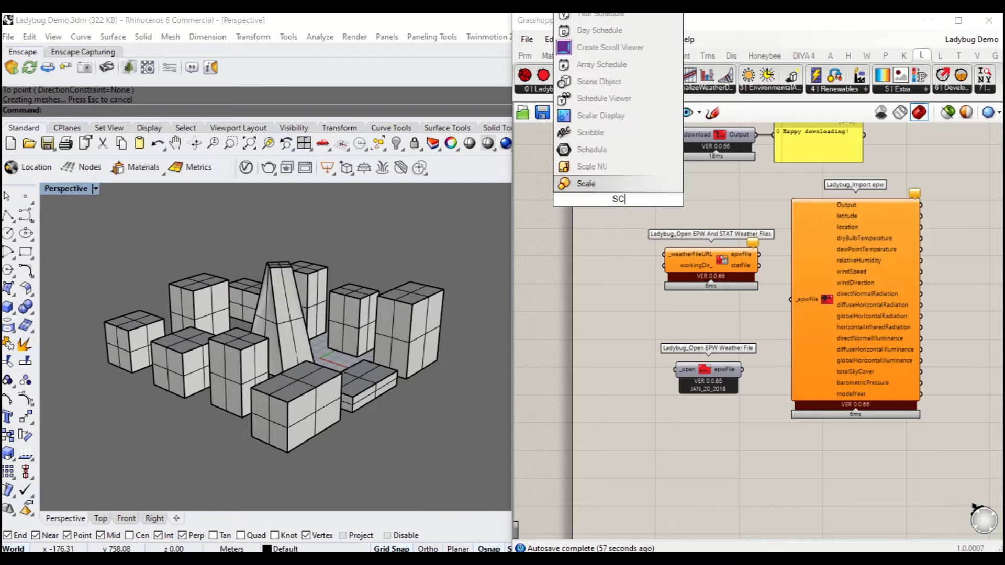
- Add a Scribble note reading 'LIVE LINK' beside the online weather opener
{"action": "left_click", "coordinate": [590, 133]}
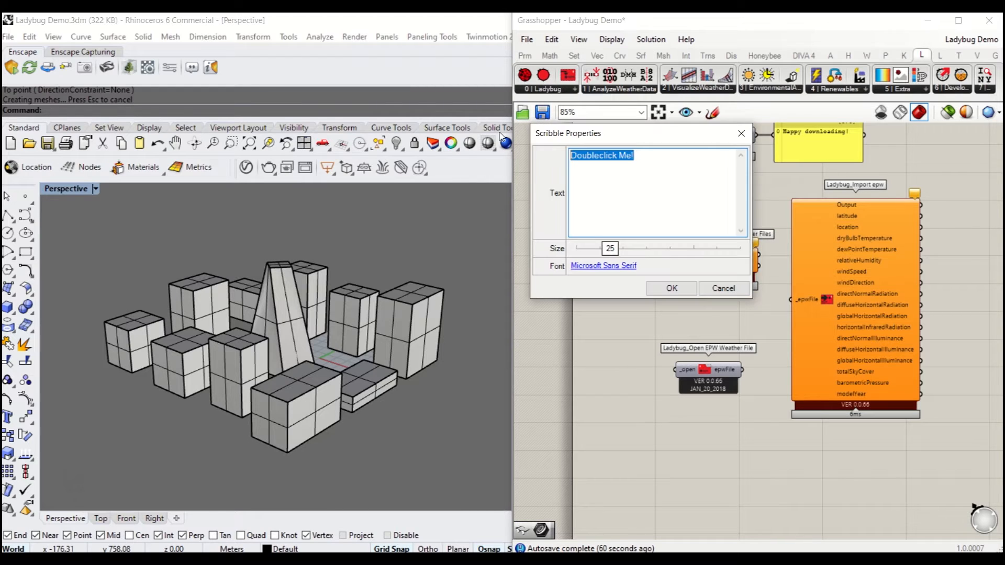
{"action": "type", "text": "LIVE LINK"}
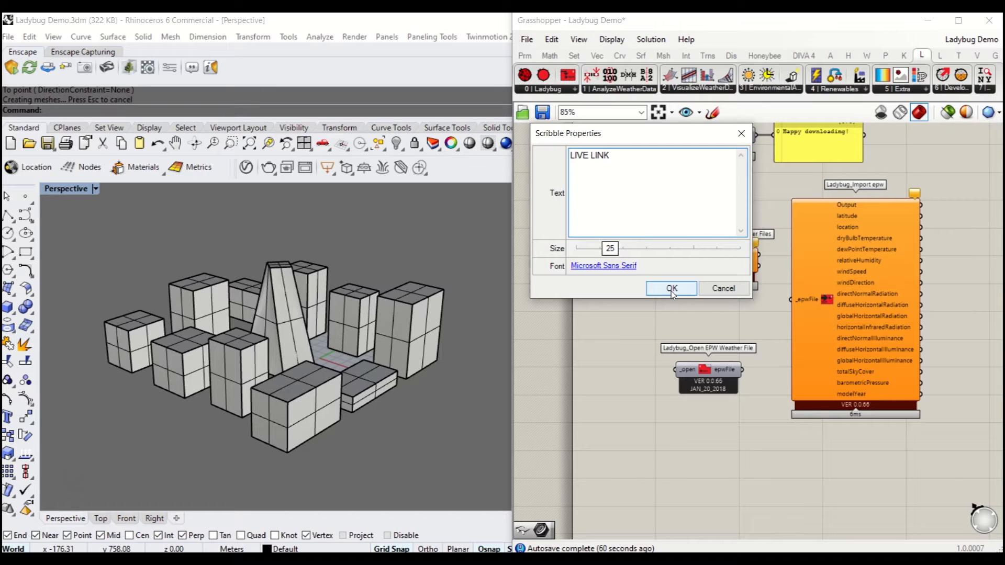
{"action": "left_click", "coordinate": [672, 289]}
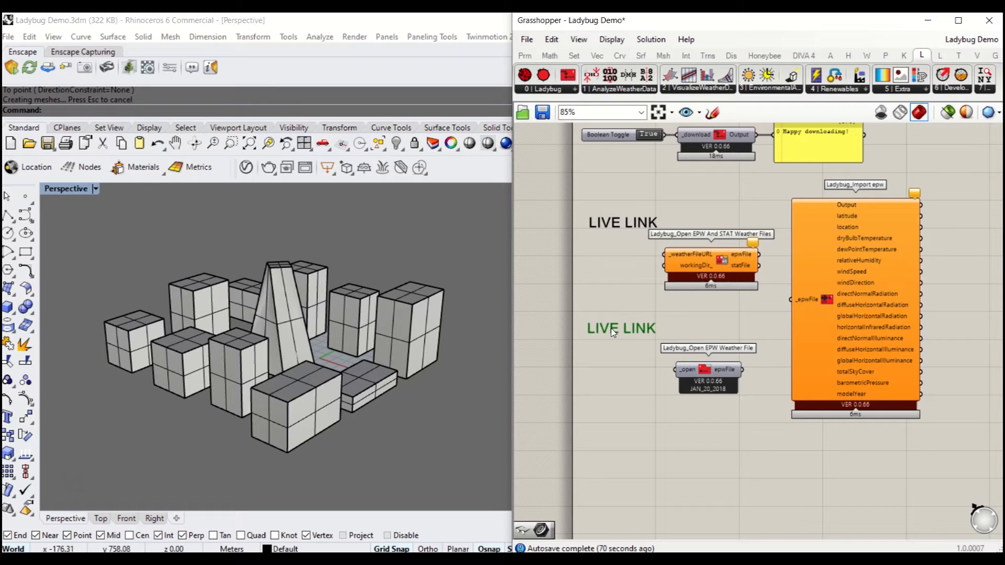
- Edit the copied note to 'LOCAL LINK' and the first to 'LIVE LINK(ONLINE)'
{"action": "double_click", "coordinate": [622, 327]}
{"action": "type", "text": "LOCAL"}
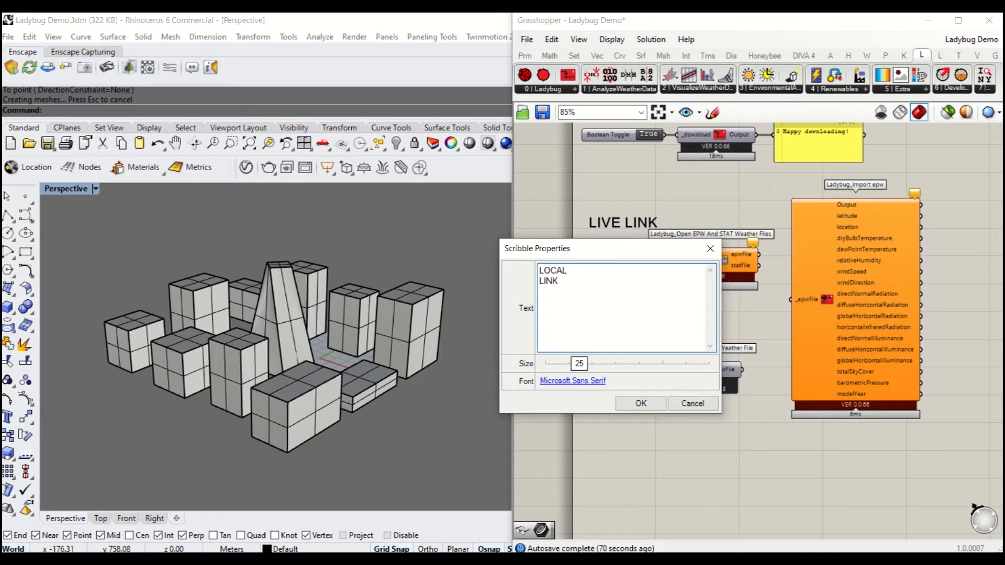
{"action": "left_click", "coordinate": [640, 404]}
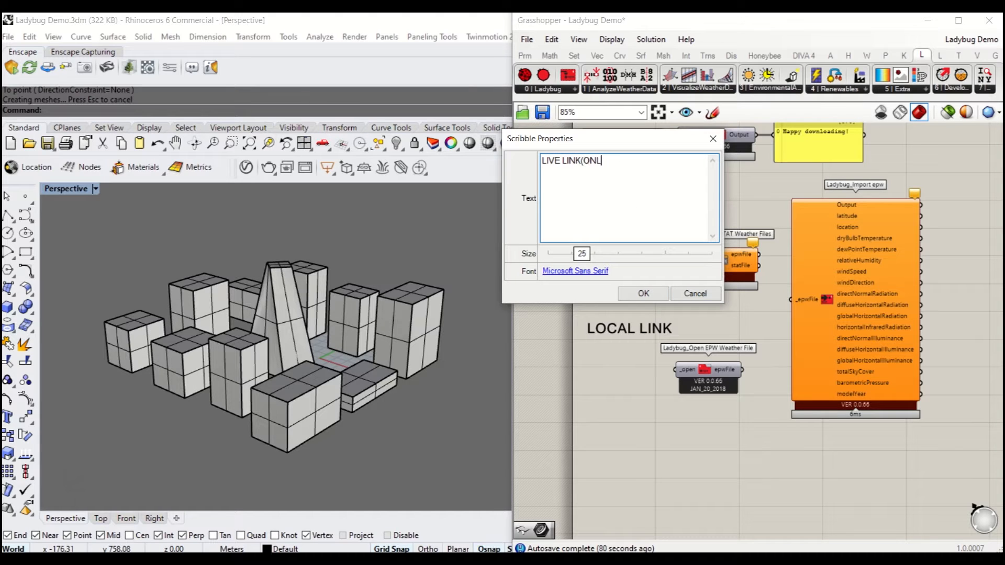
{"action": "type", "text": "INE)"}
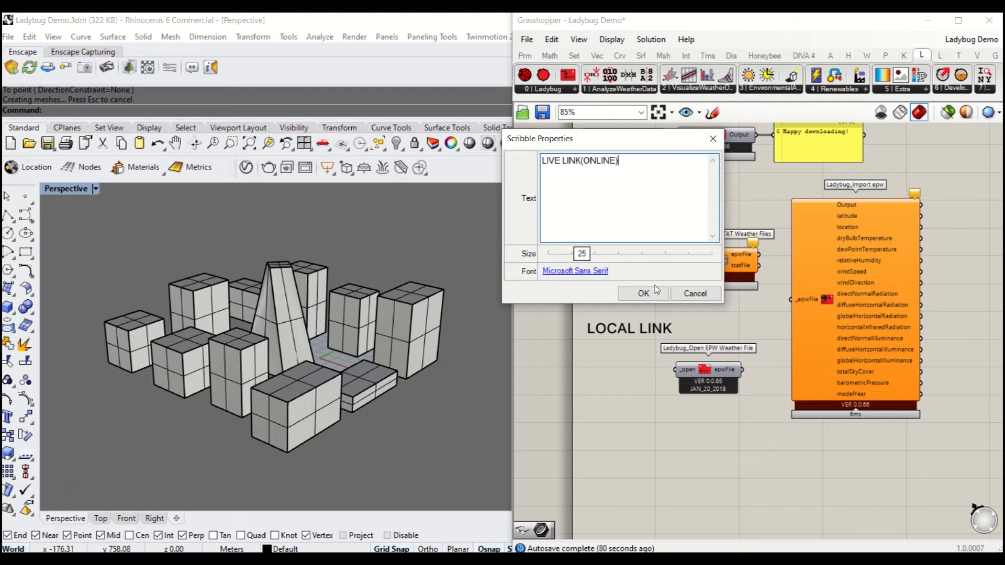
{"action": "left_click", "coordinate": [643, 293]}
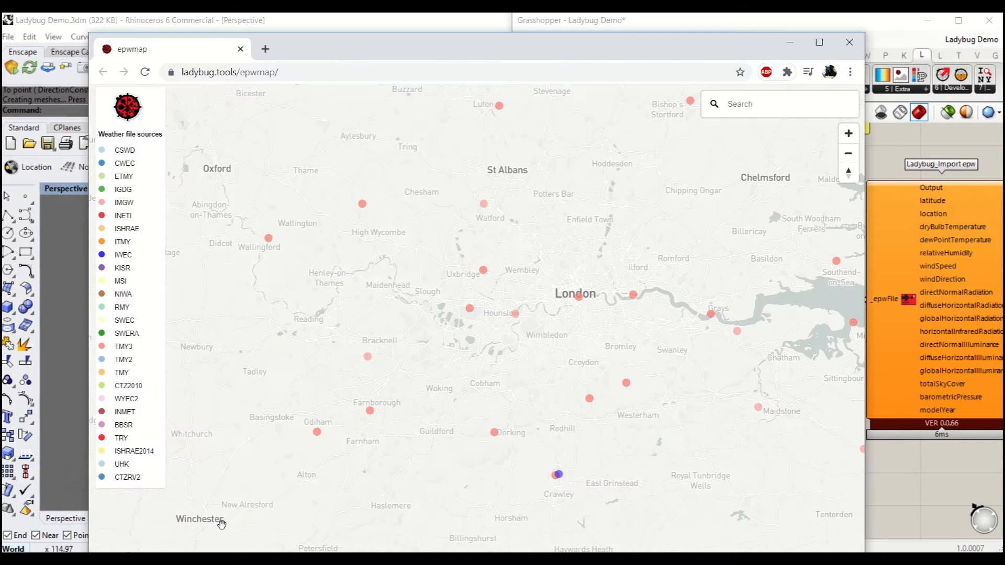
{"action": "mouse_move", "coordinate": [490, 388]}
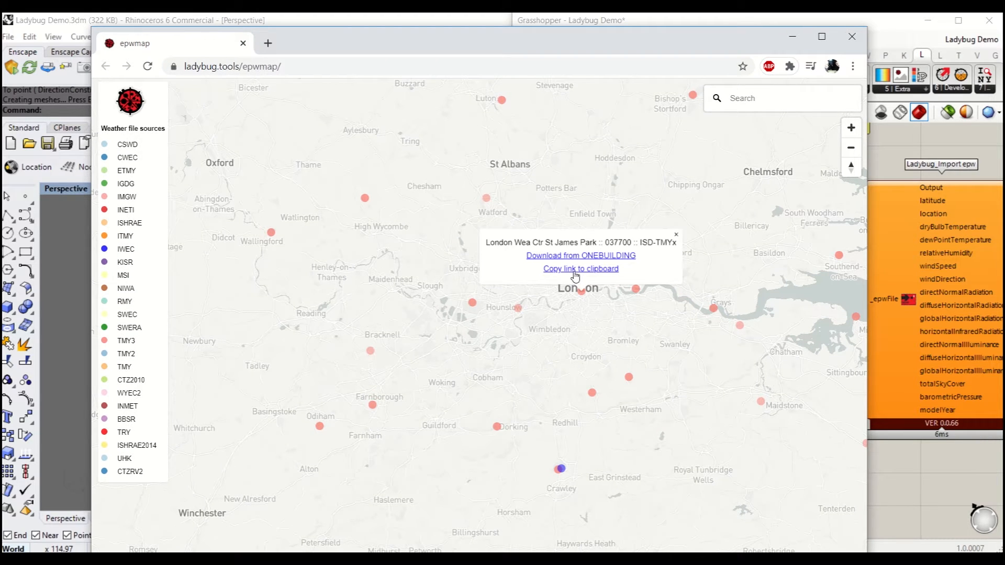
{"action": "mouse_move", "coordinate": [597, 273]}
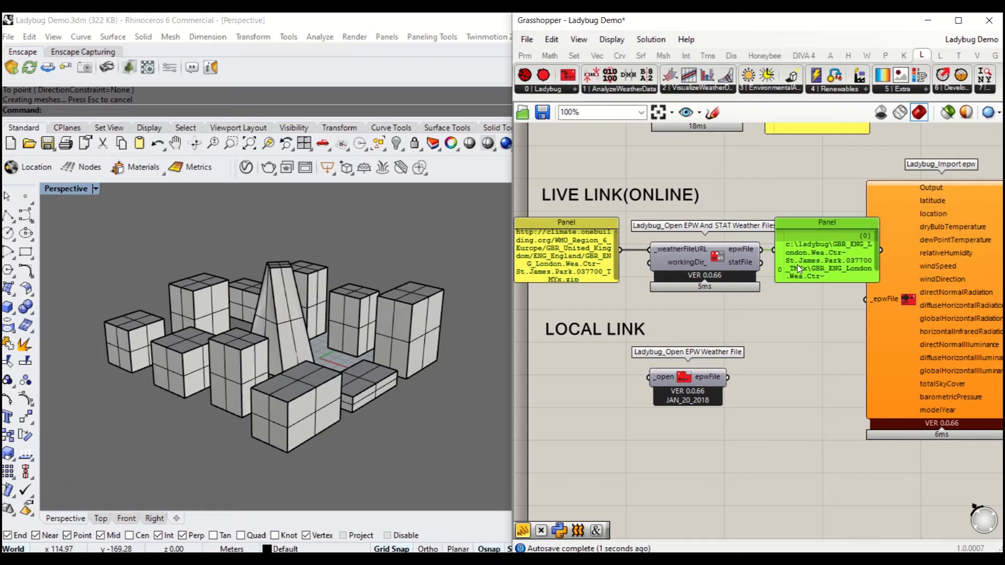
{"action": "mouse_move", "coordinate": [806, 269]}
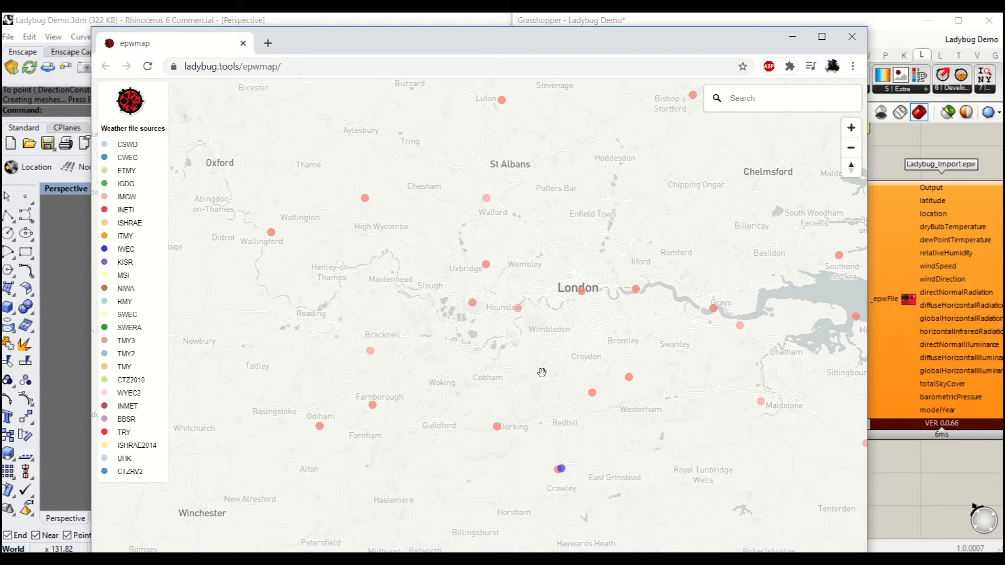
- Show the London St James Park station popup with its download options
{"action": "left_click", "coordinate": [582, 291]}
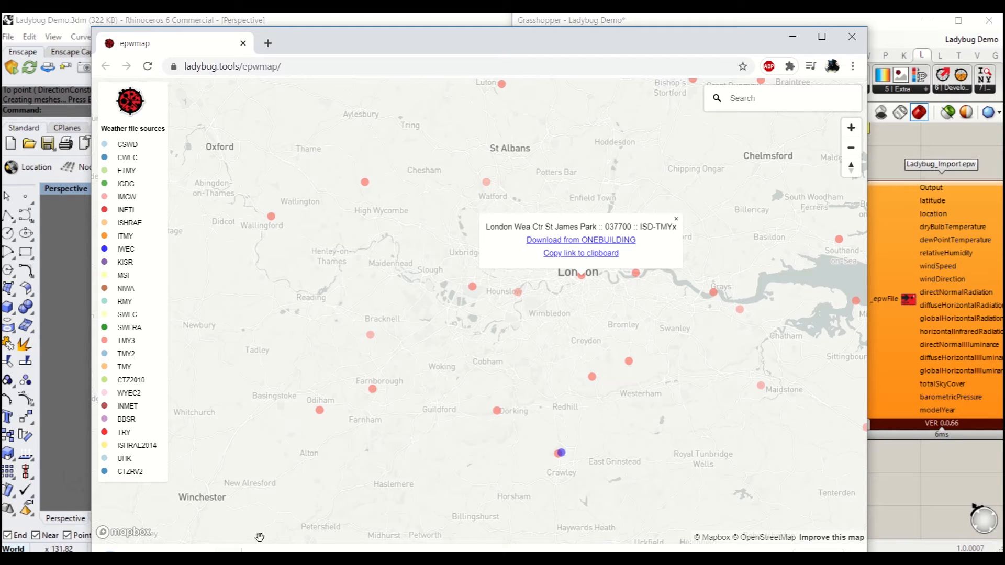
{"action": "mouse_move", "coordinate": [682, 465]}
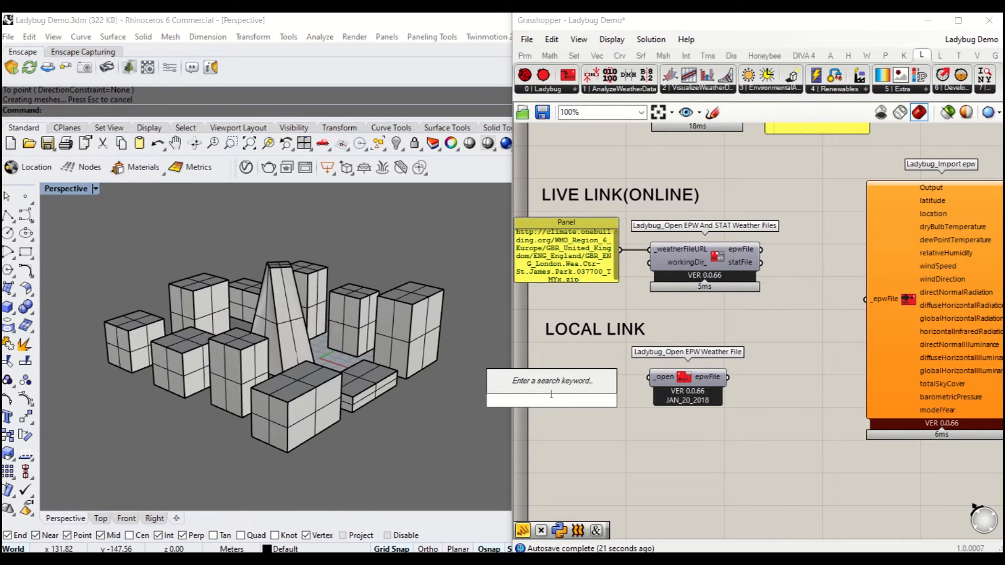
- Add a Boolean toggle driving the local EPW opener and feed its file into Import epw
{"action": "type", "text": "BOO"}
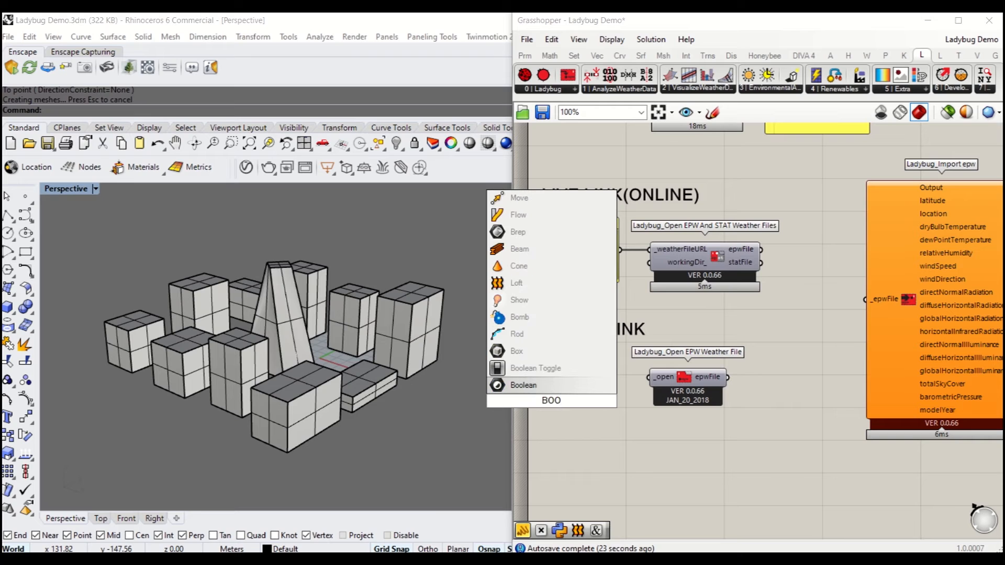
{"action": "left_click", "coordinate": [534, 369]}
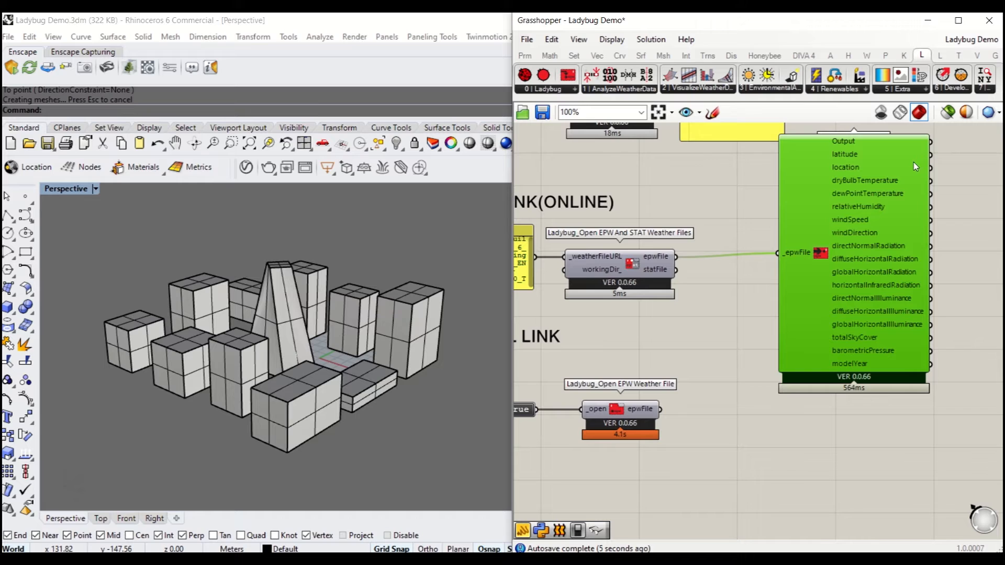
{"action": "mouse_move", "coordinate": [663, 417]}
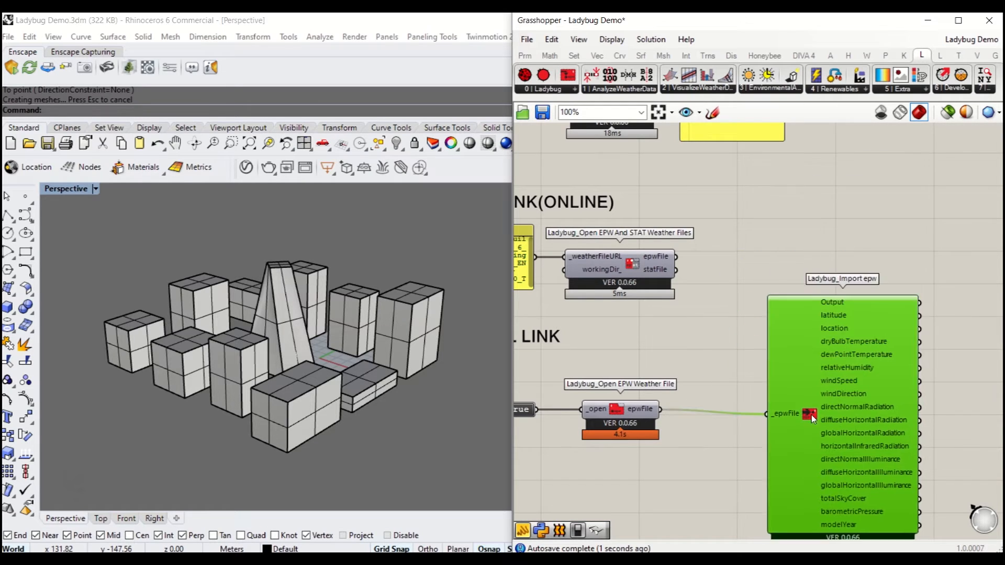
{"action": "scroll", "scroll_direction": "down", "scroll_amount": 3}
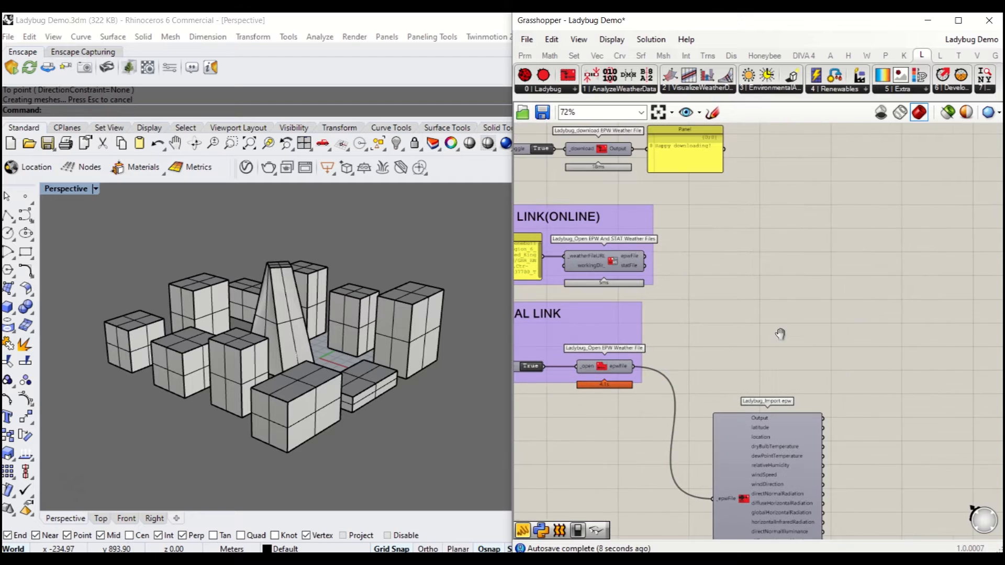
{"action": "scroll", "scroll_direction": "down", "scroll_amount": 3}
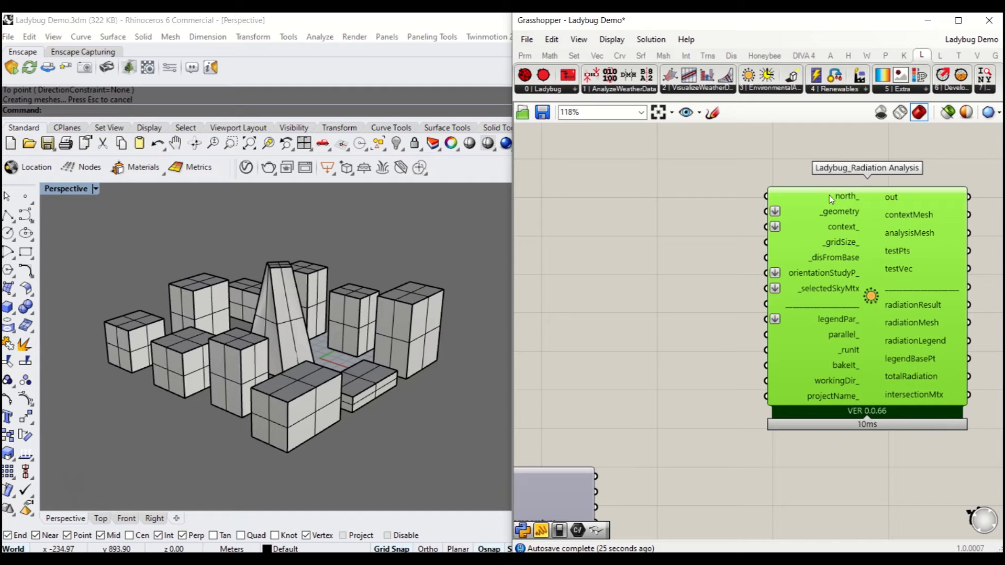
{"action": "mouse_move", "coordinate": [850, 197]}
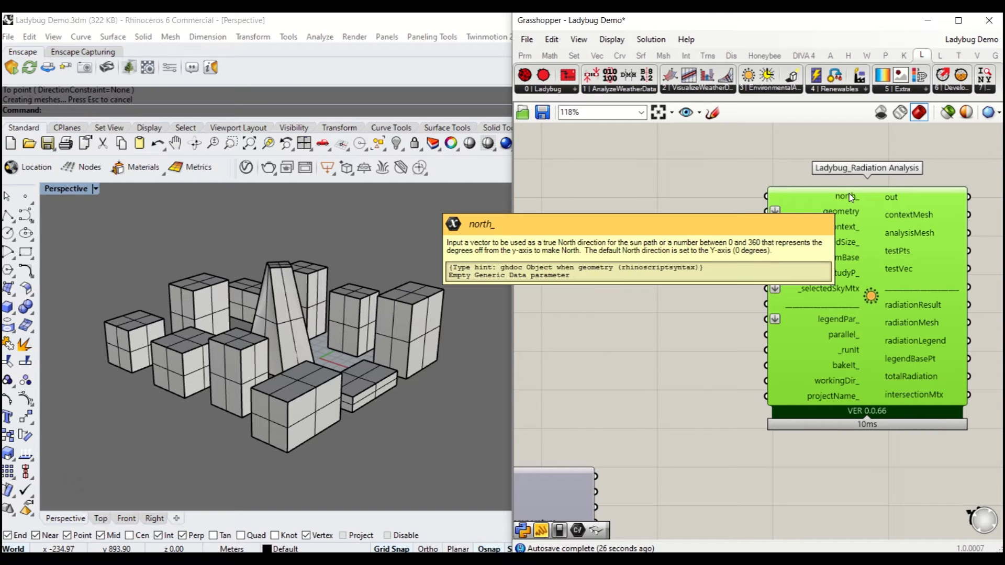
{"action": "mouse_move", "coordinate": [149, 477]}
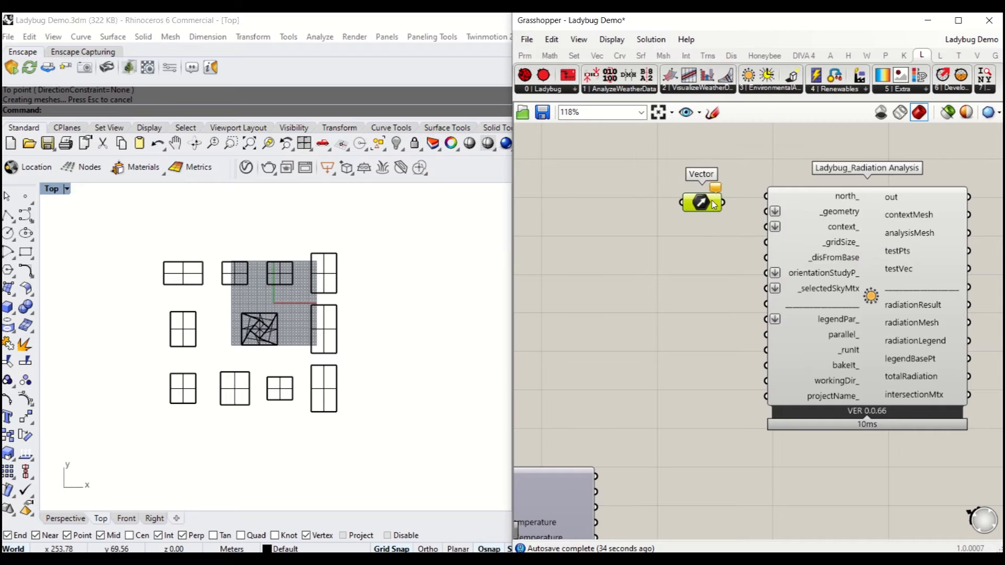
- Set the Brep parameter to the tower as the Radiation Analysis geometry
{"action": "right_click", "coordinate": [701, 202]}
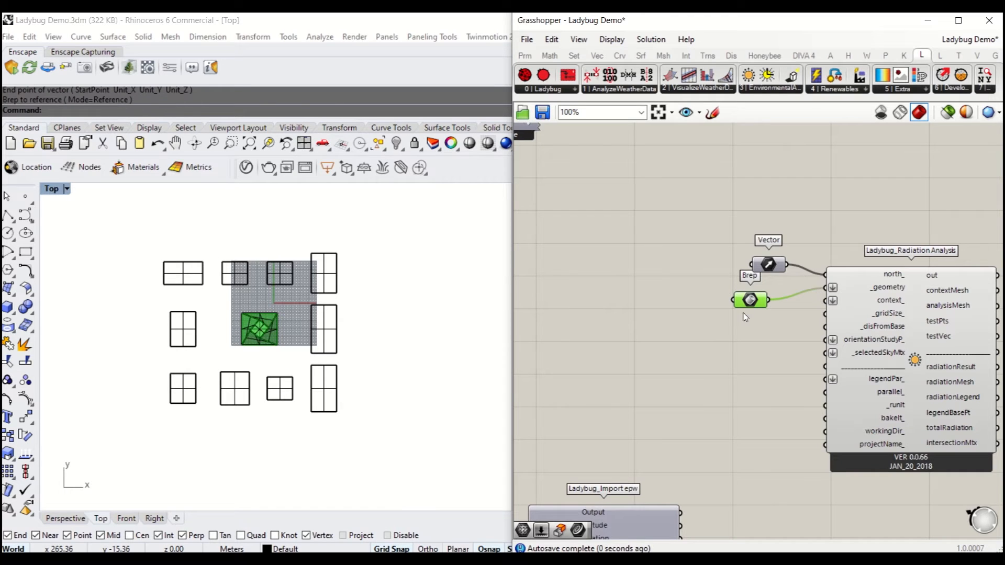
- Group the tower Brep parameter and name it 'TOWER'
{"action": "left_click_drag", "start_coordinate": [749, 301], "coordinate": [704, 295]}
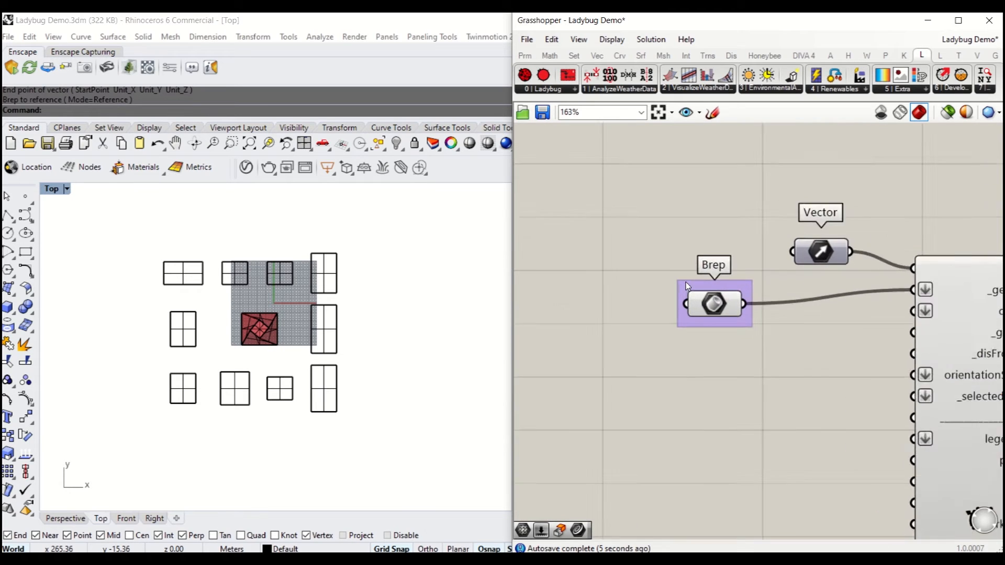
{"action": "right_click", "coordinate": [712, 305]}
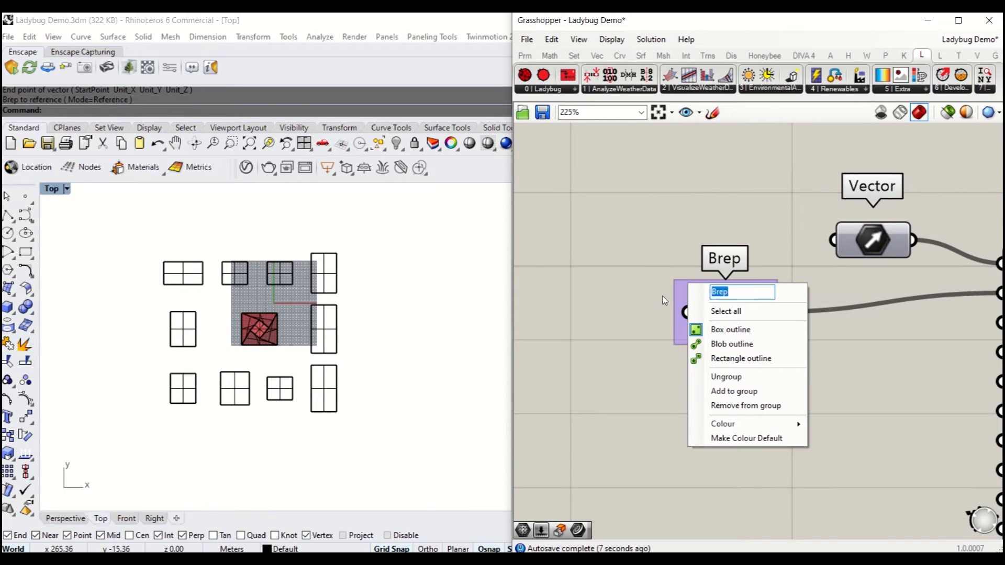
{"action": "type", "text": "TOWER"}
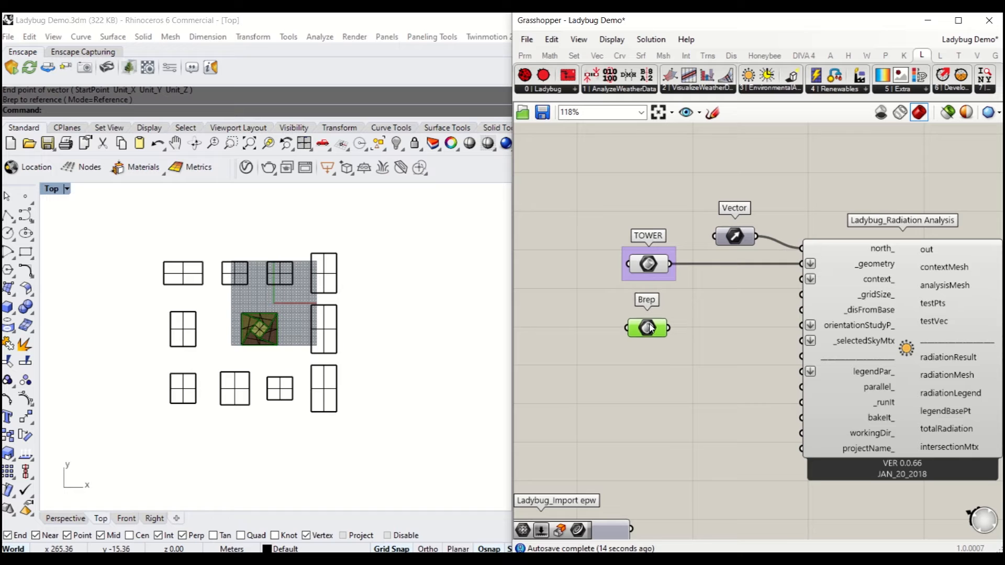
- Reference the surrounding buildings as a 'CONTEXT' group wired to the context_ input
{"action": "right_click", "coordinate": [647, 327]}
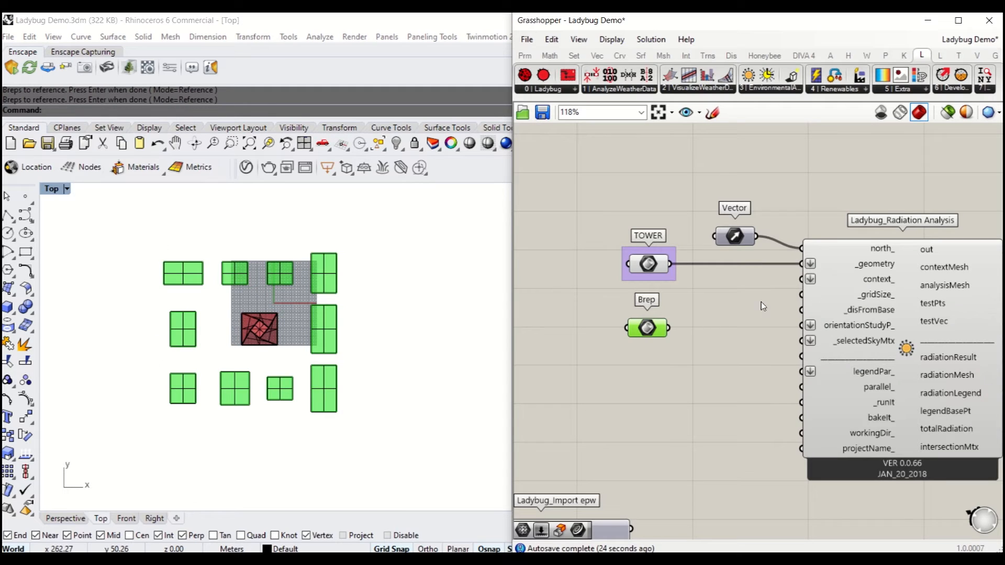
{"action": "right_click", "coordinate": [646, 327]}
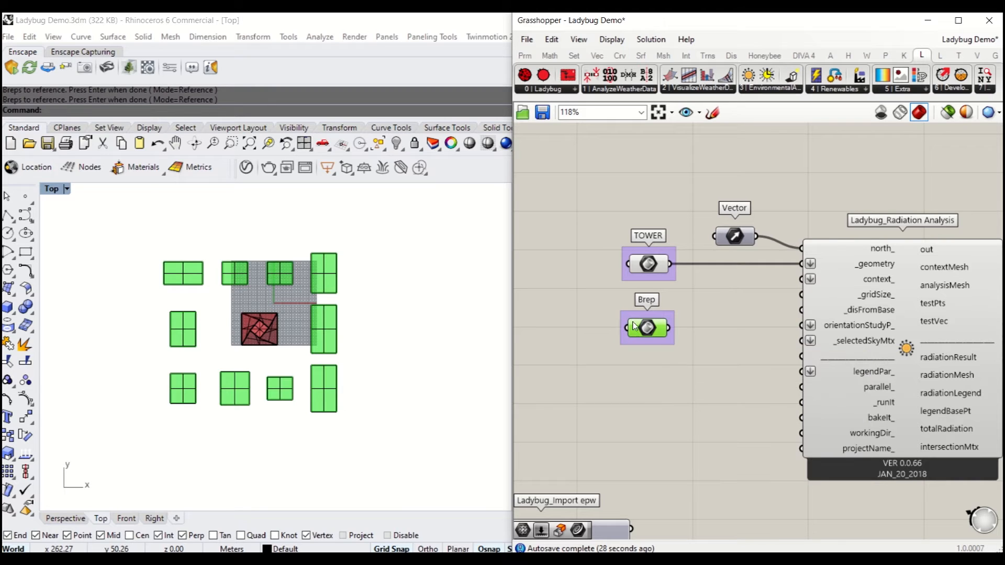
{"action": "right_click", "coordinate": [647, 328]}
{"action": "type", "text": "CONTEXT"}
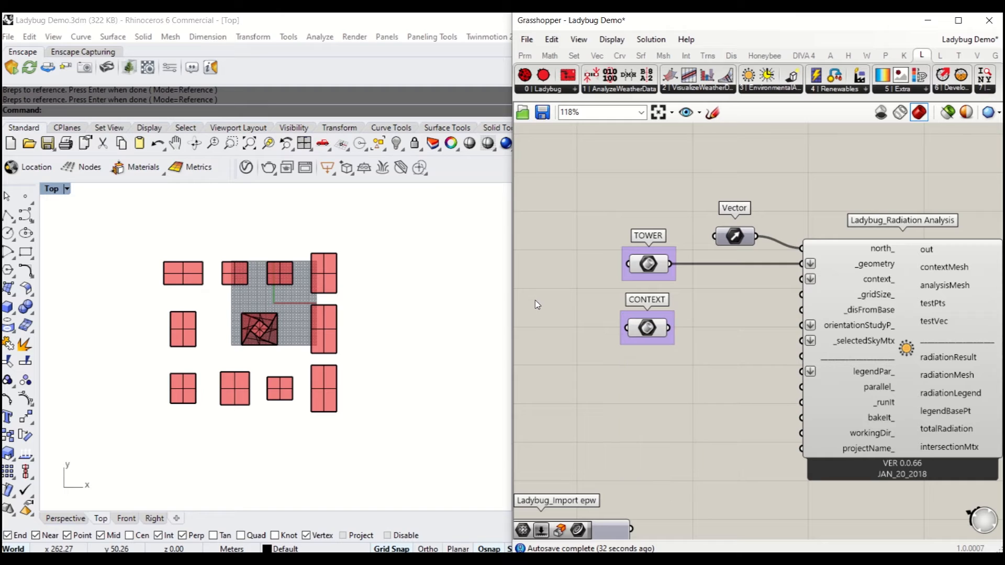
{"action": "left_click_drag", "start_coordinate": [673, 327], "coordinate": [801, 278]}
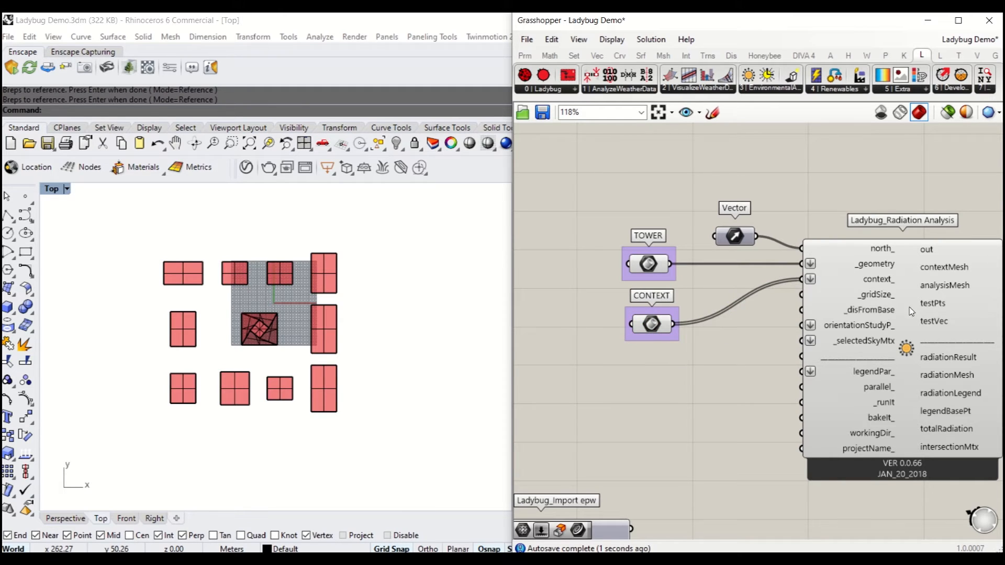
{"action": "mouse_move", "coordinate": [689, 366]}
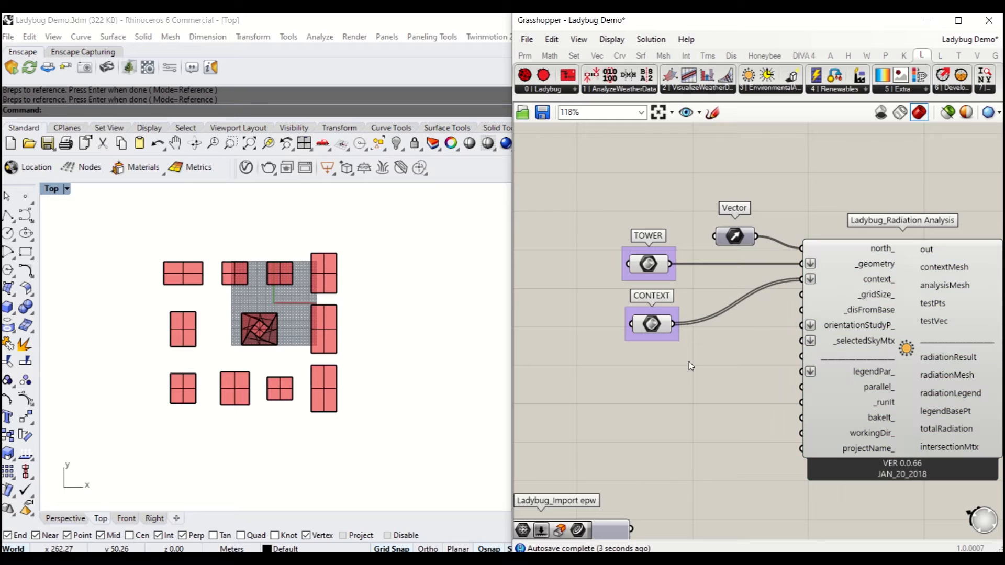
{"action": "mouse_move", "coordinate": [237, 548]}
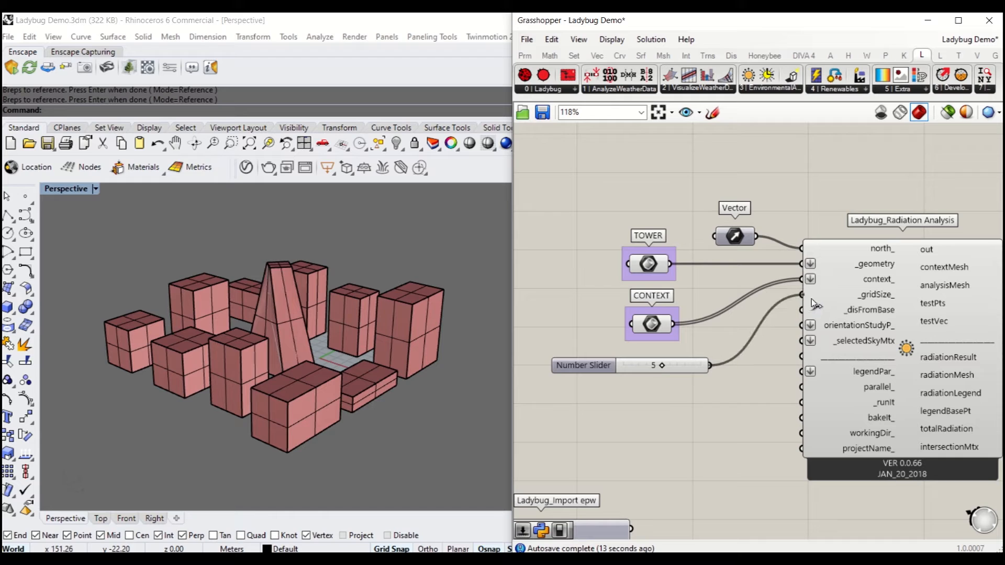
- Add a 0.1 slider wired to _disFromBase of Radiation Analysis, beside the grid size of 5
{"action": "left_click", "coordinate": [663, 367]}
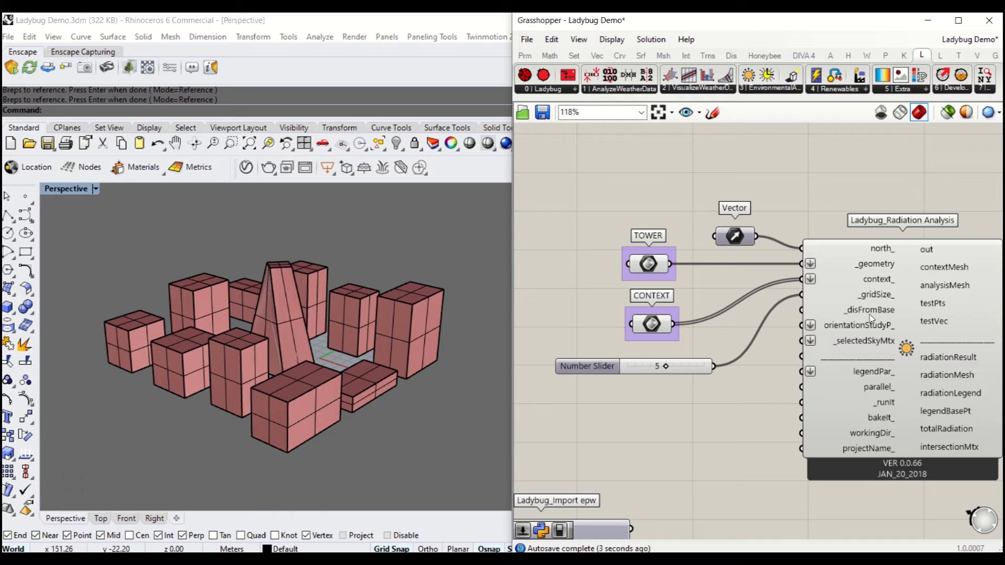
{"action": "mouse_move", "coordinate": [867, 316]}
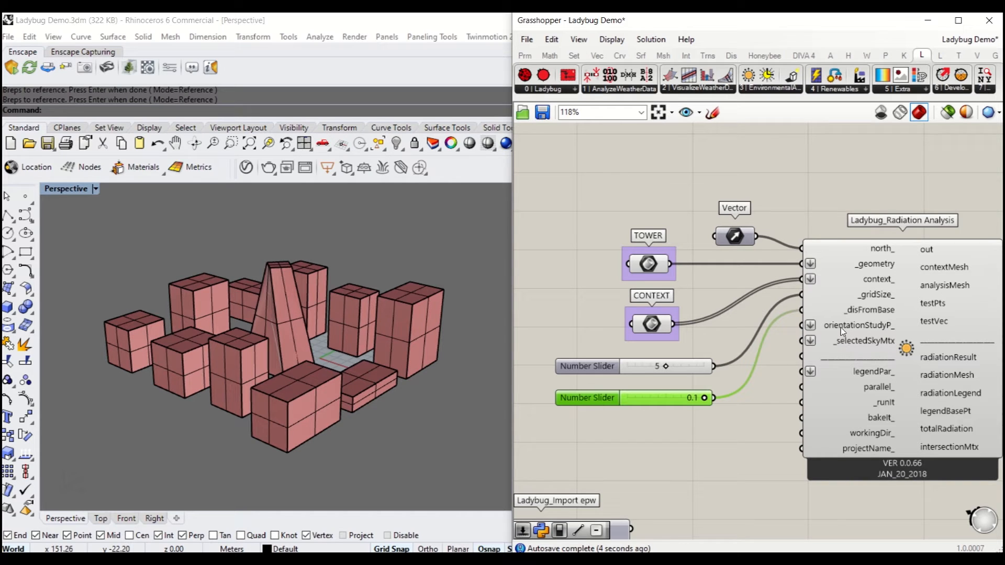
{"action": "mouse_move", "coordinate": [844, 330]}
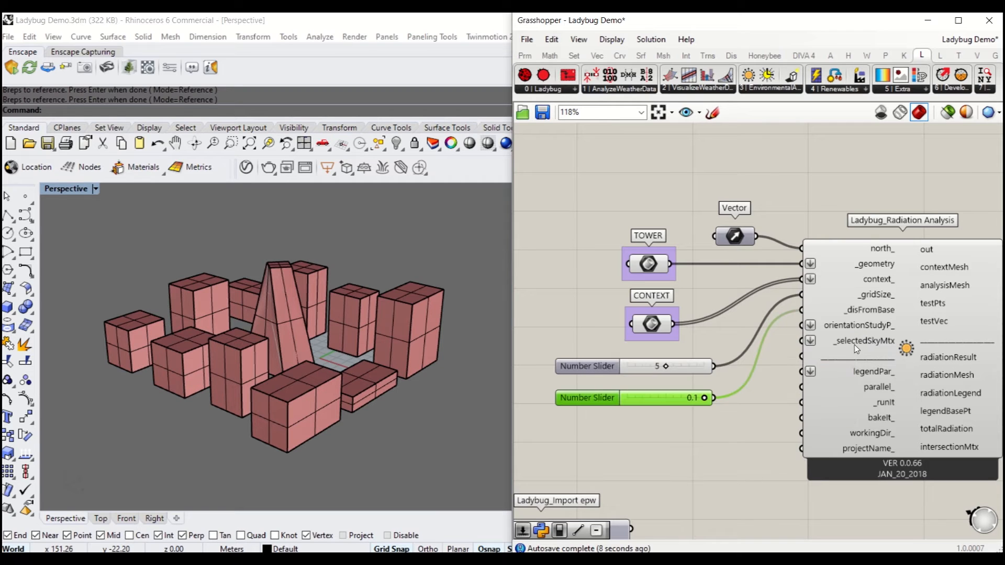
{"action": "mouse_move", "coordinate": [853, 349]}
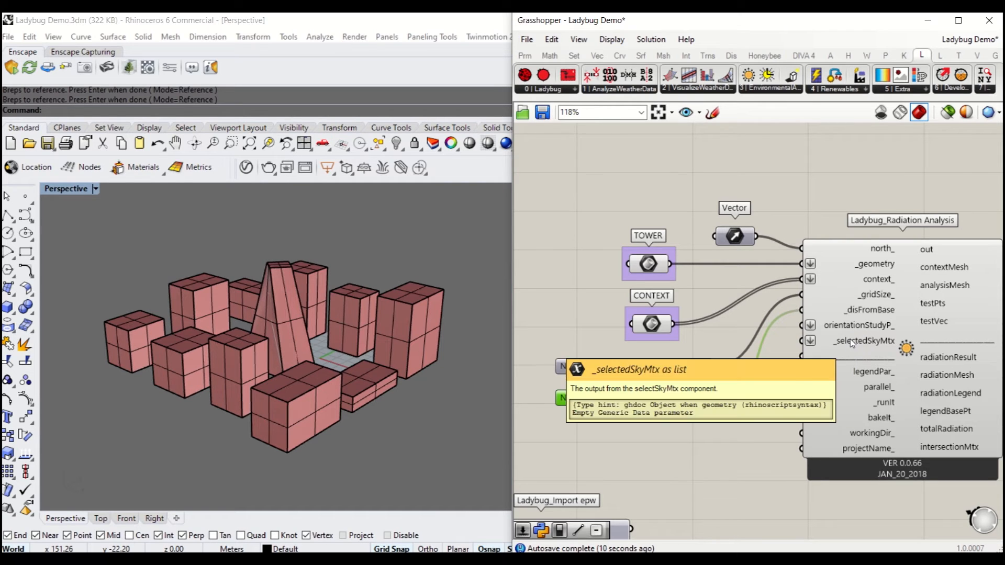
{"action": "left_click", "coordinate": [772, 78]}
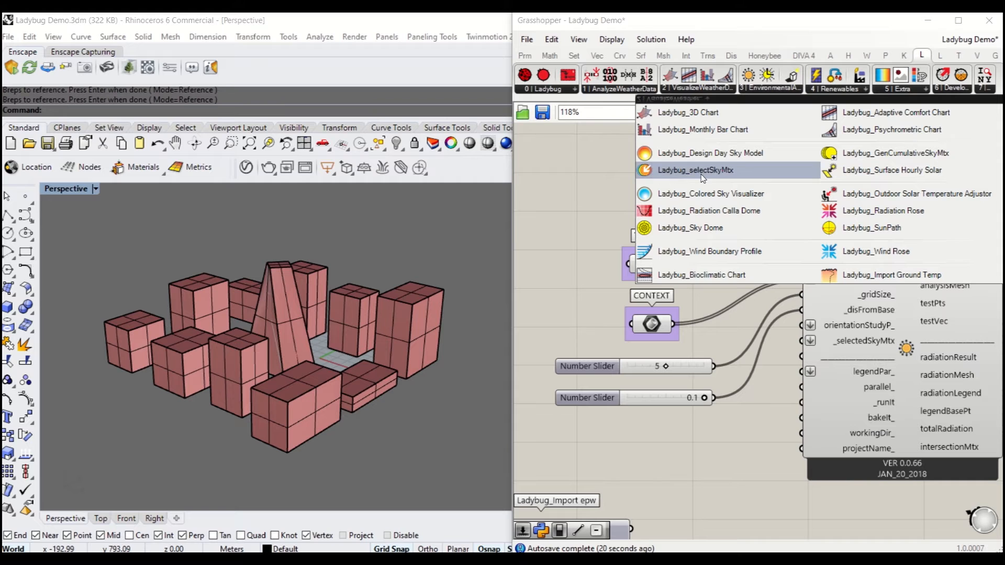
- Place GenCumulativeSkyMtx feeding selectSkyMtx and run the sky generation with a True Boolean toggle
{"action": "left_click", "coordinate": [697, 169]}
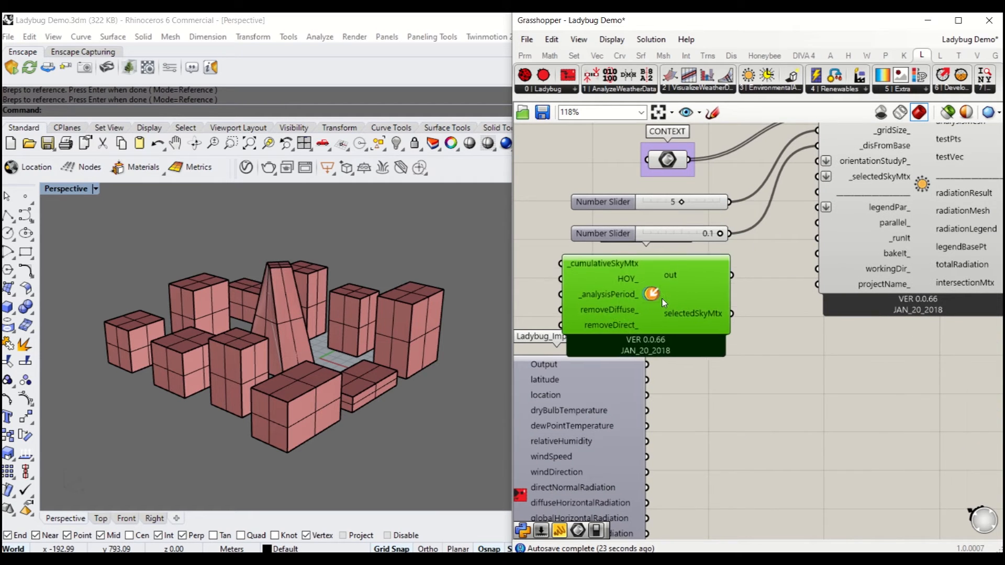
{"action": "scroll", "scroll_direction": "down", "scroll_amount": 3}
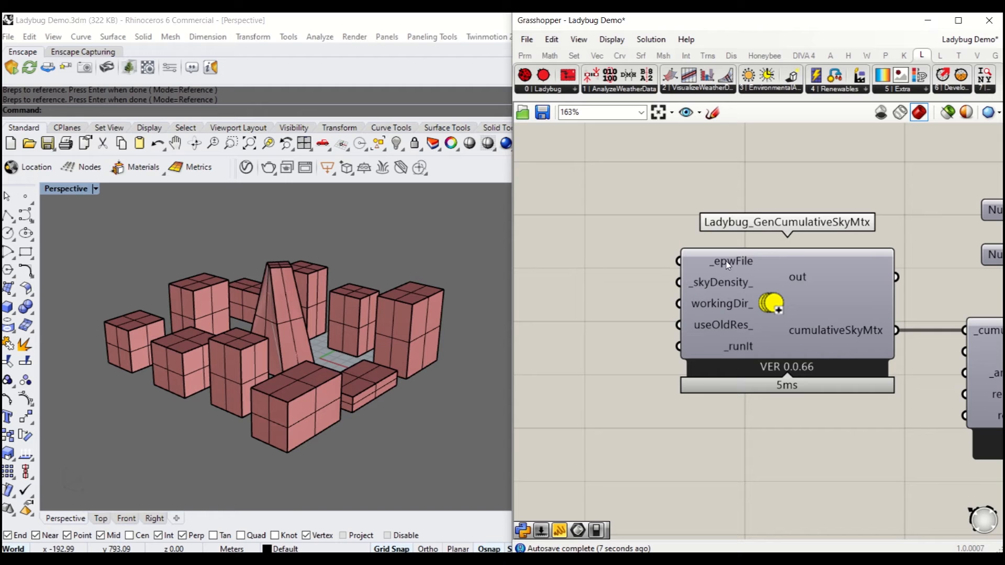
{"action": "scroll", "scroll_direction": "down", "scroll_amount": 3}
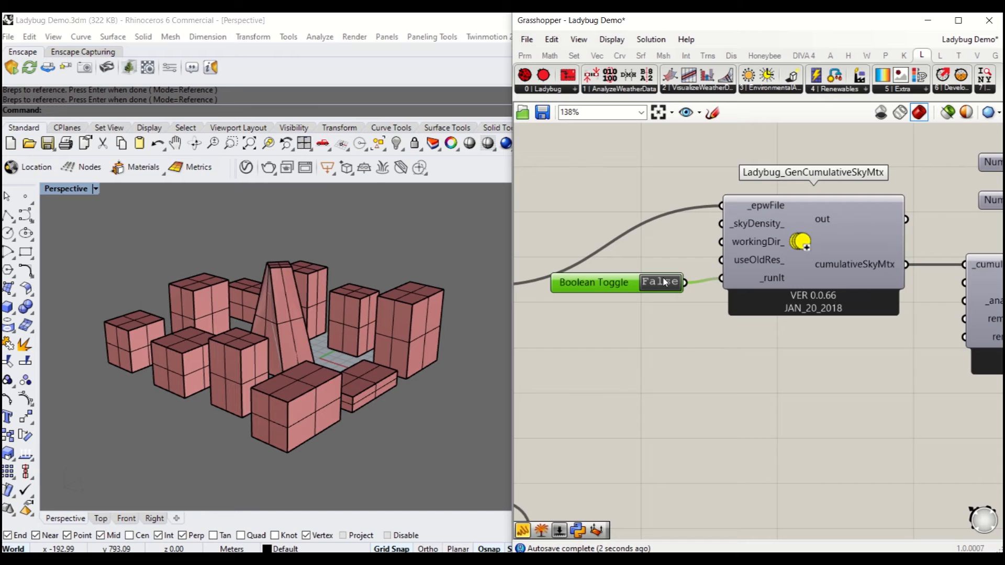
{"action": "left_click", "coordinate": [662, 283]}
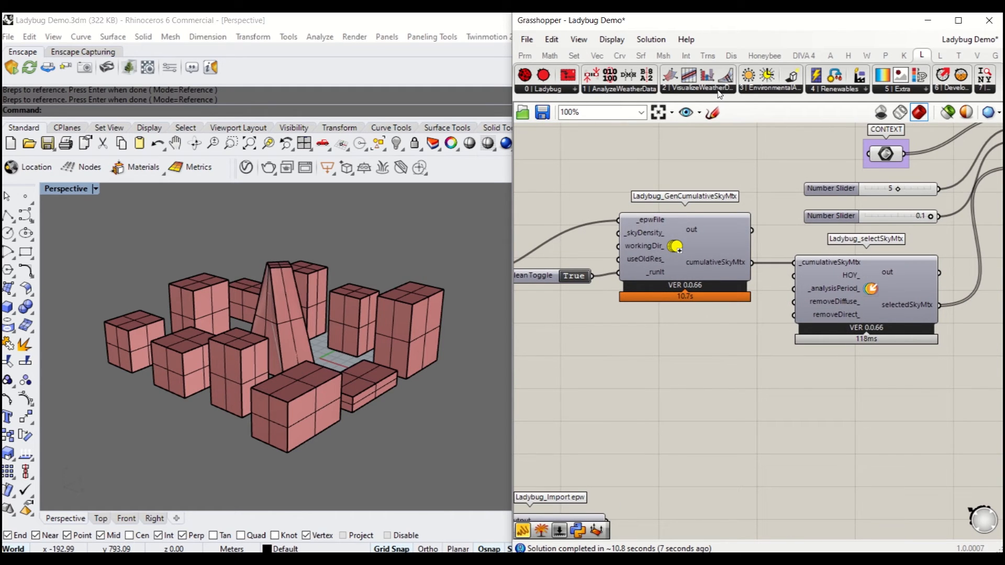
- Build an Analysis Period from sliders 1, 1, 0 to 12, 31, 24 and wire it into selectSkyMtx
{"action": "left_click", "coordinate": [620, 89]}
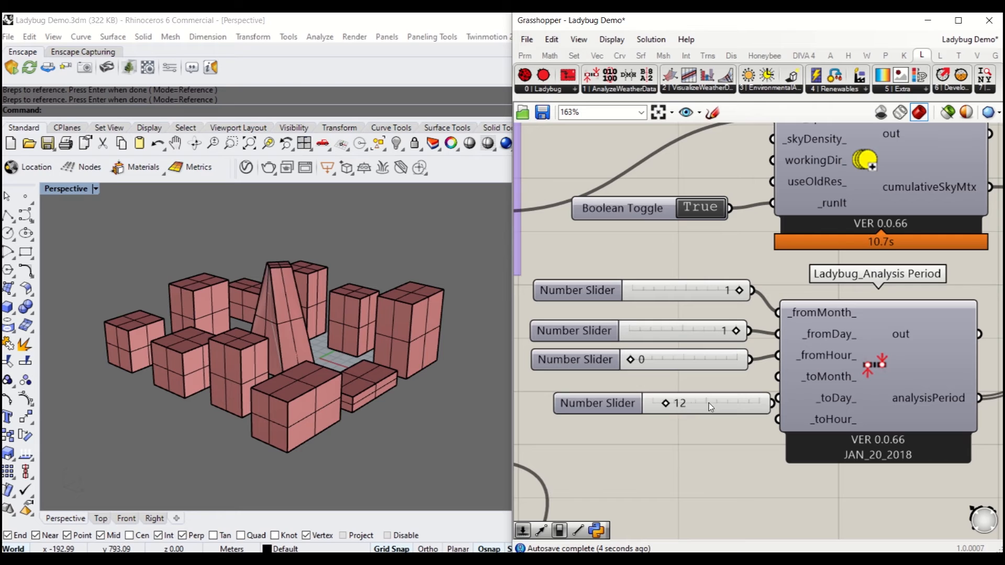
{"action": "left_click", "coordinate": [596, 402]}
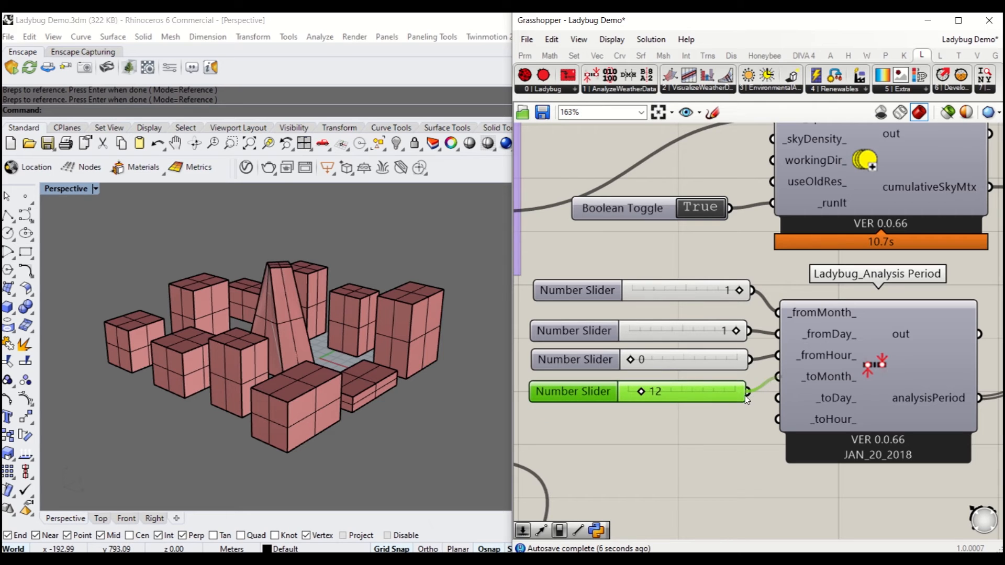
{"action": "double_click", "coordinate": [653, 392]}
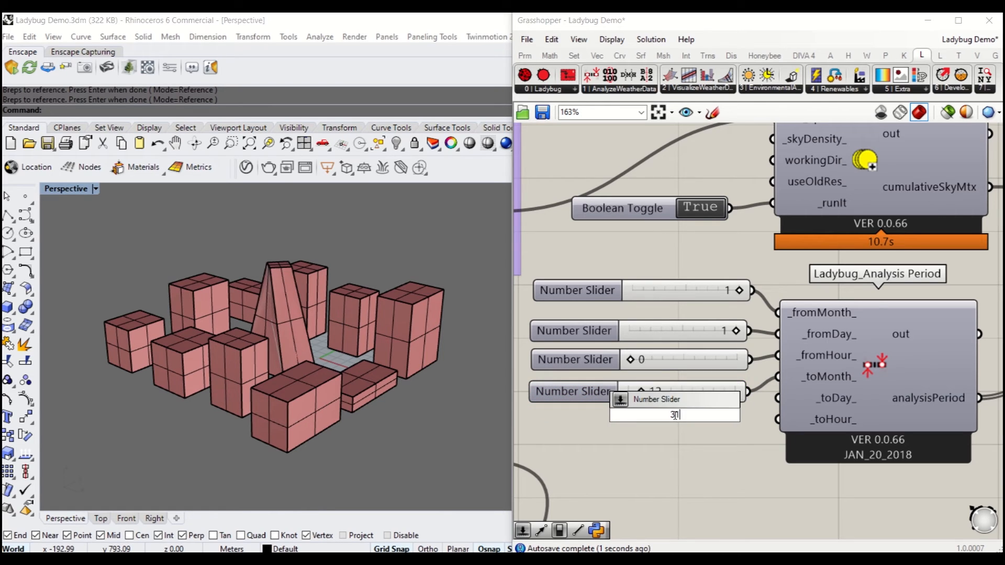
{"action": "type", "text": "31"}
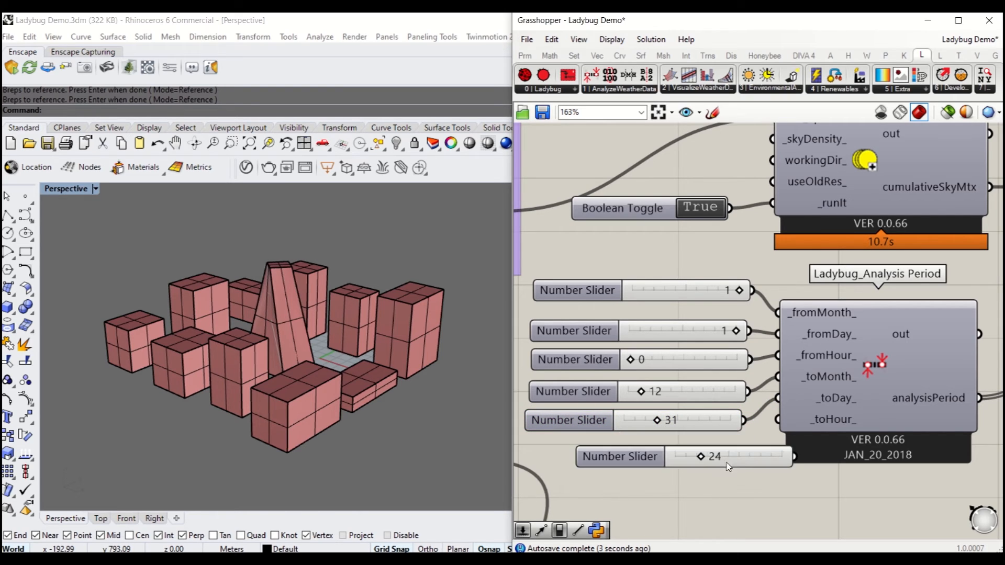
{"action": "left_click", "coordinate": [620, 456]}
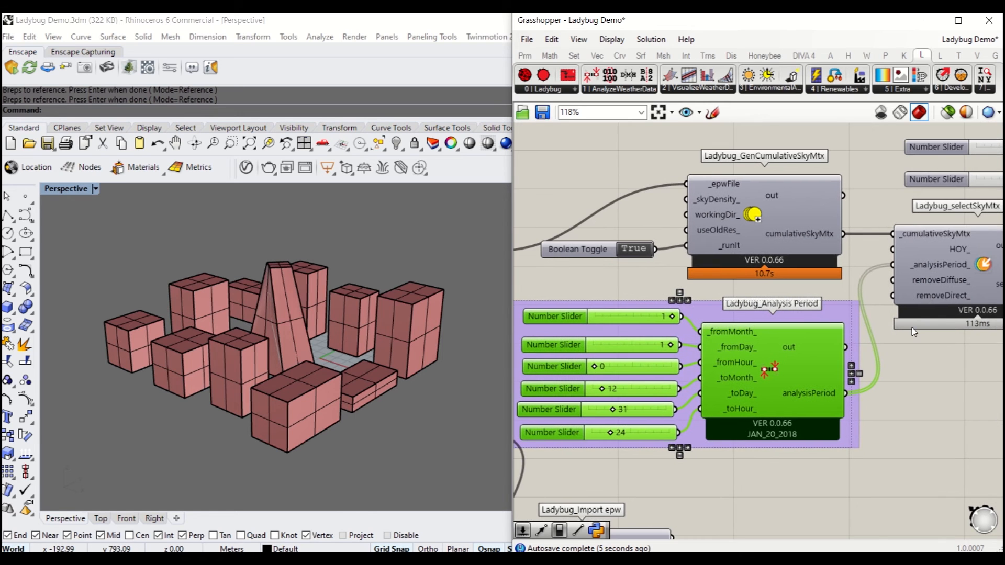
{"action": "scroll", "scroll_direction": "down", "scroll_amount": 3}
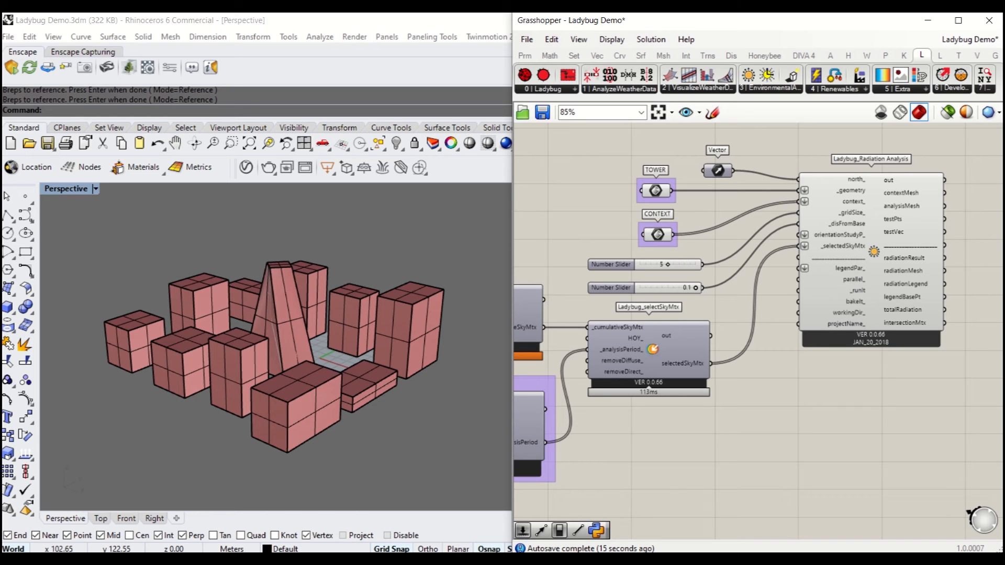
{"action": "mouse_move", "coordinate": [984, 260]}
{"action": "type", "text": "B"}
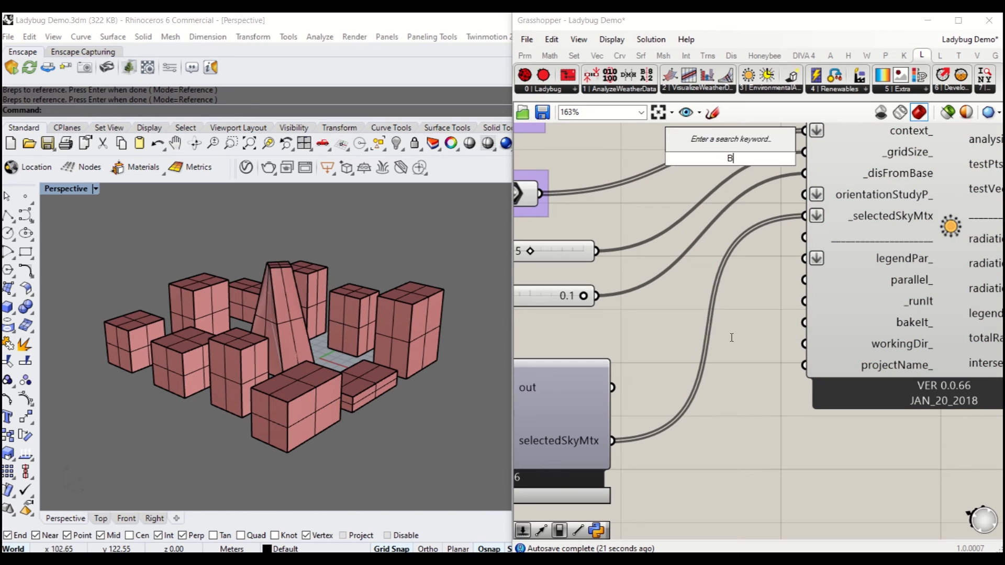
- Wire a Boolean Toggle to _runIt of Radiation Analysis and set it True to run the analysis
{"action": "type", "text": "O"}
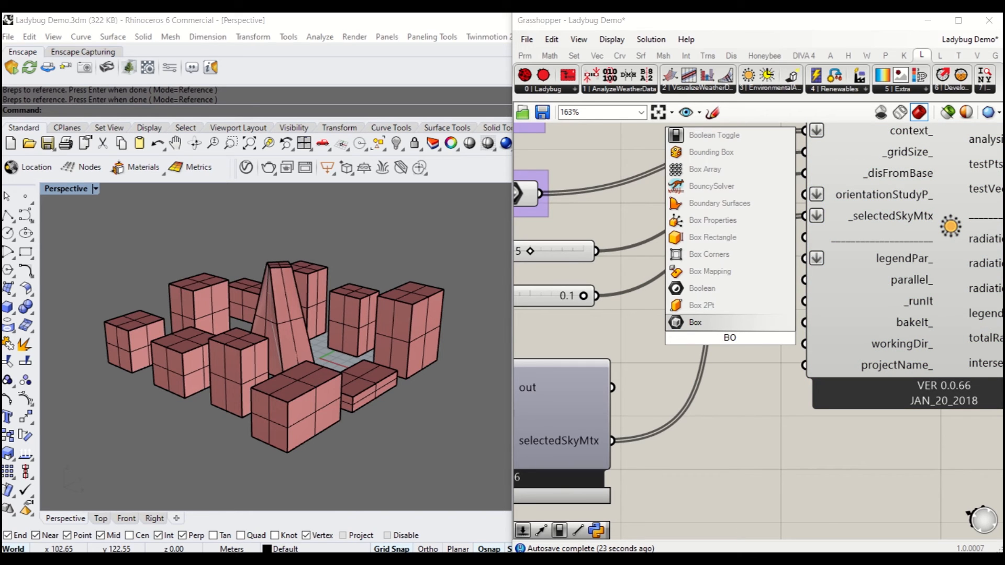
{"action": "left_click", "coordinate": [714, 135]}
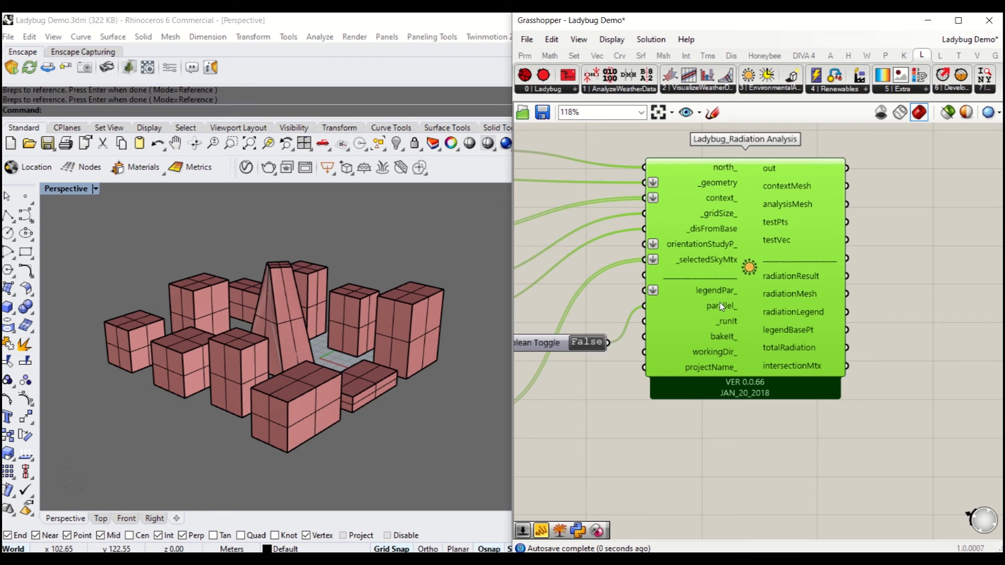
{"action": "mouse_move", "coordinate": [710, 310]}
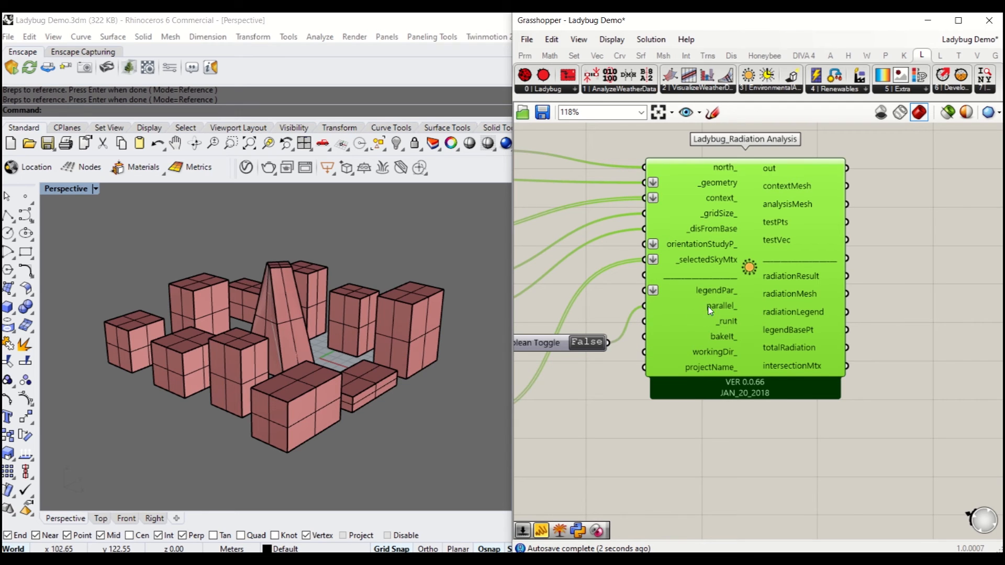
{"action": "mouse_move", "coordinate": [714, 291]}
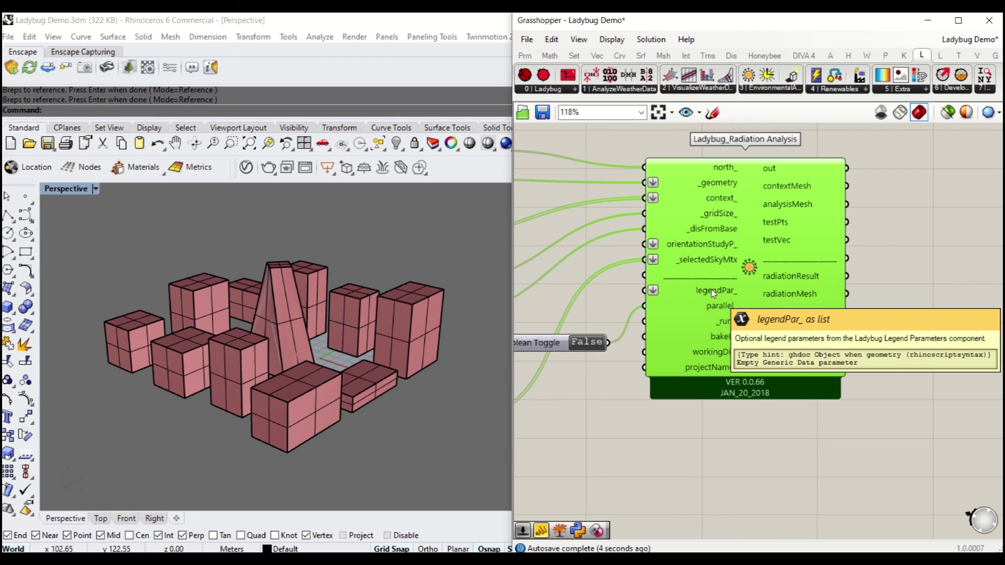
{"action": "mouse_move", "coordinate": [687, 323]}
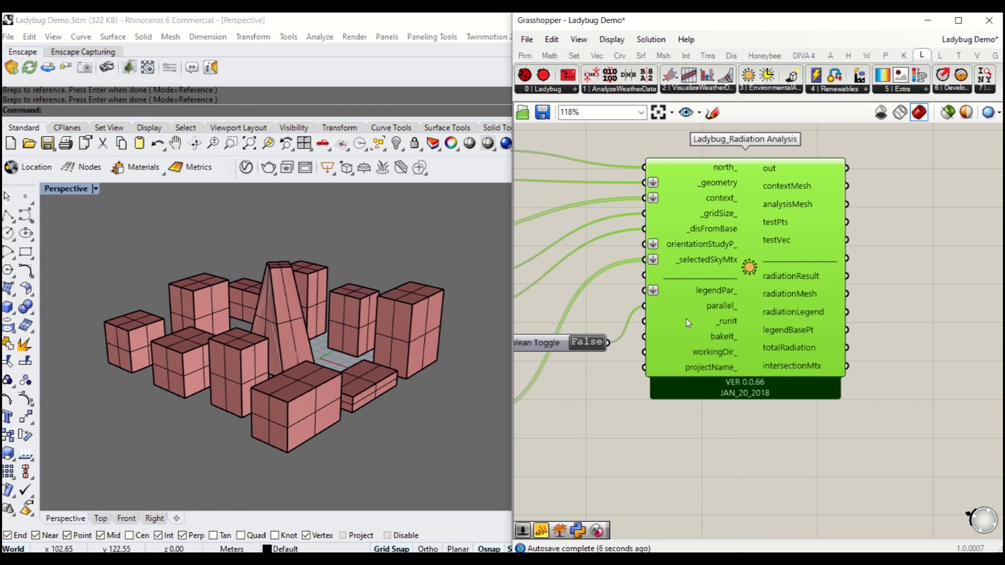
{"action": "mouse_move", "coordinate": [720, 323]}
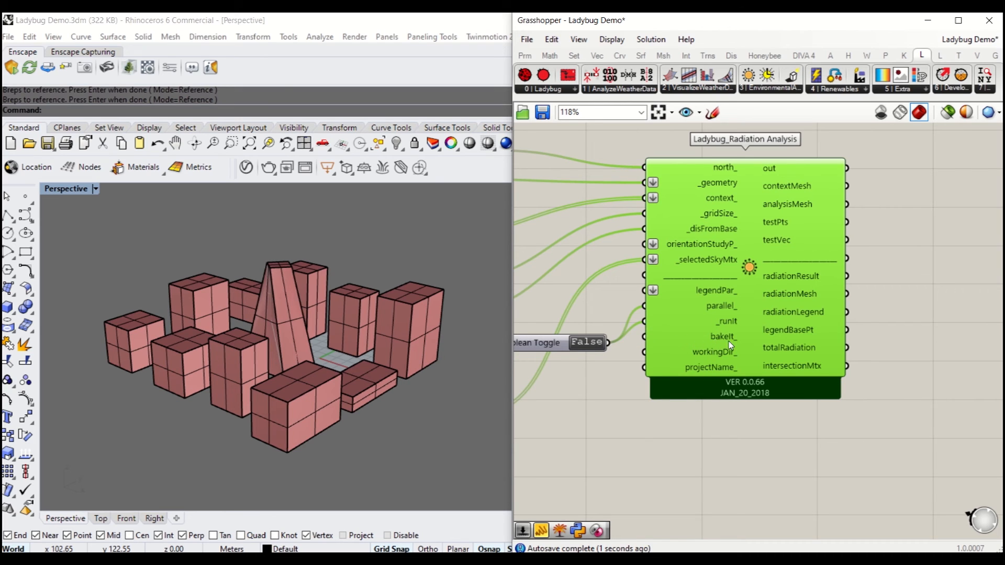
{"action": "mouse_move", "coordinate": [731, 356]}
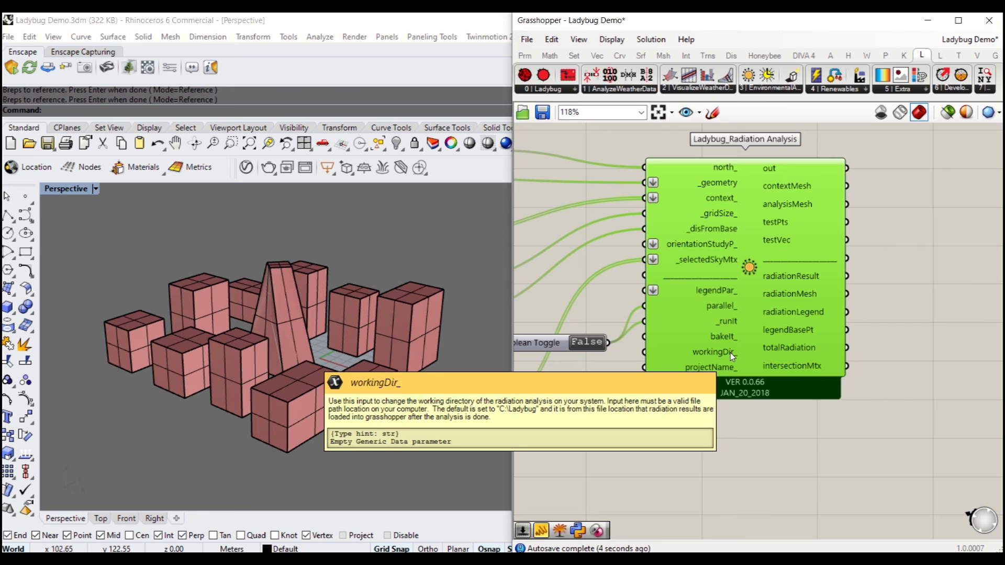
{"action": "mouse_move", "coordinate": [723, 360]}
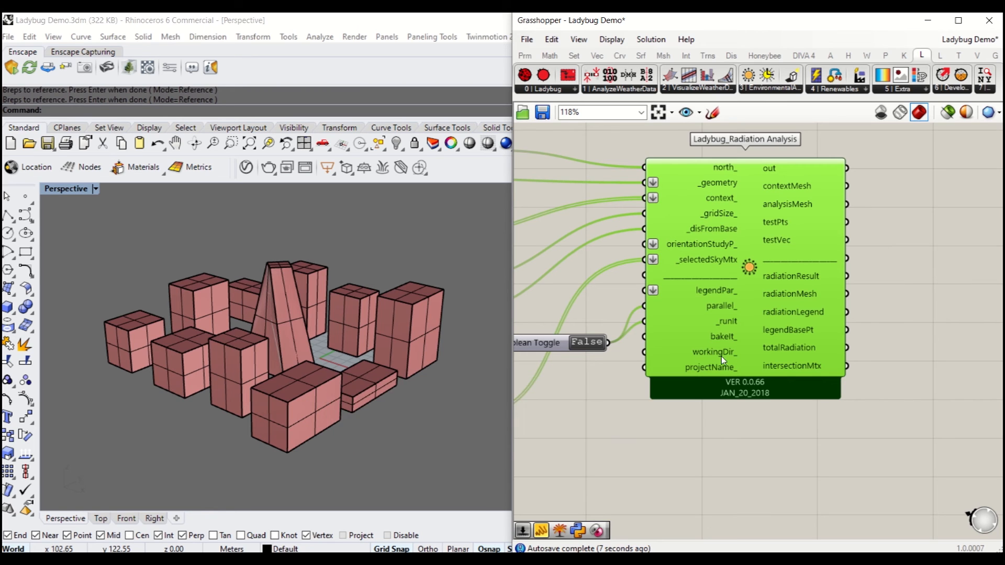
{"action": "scroll", "scroll_direction": "down", "scroll_amount": 3}
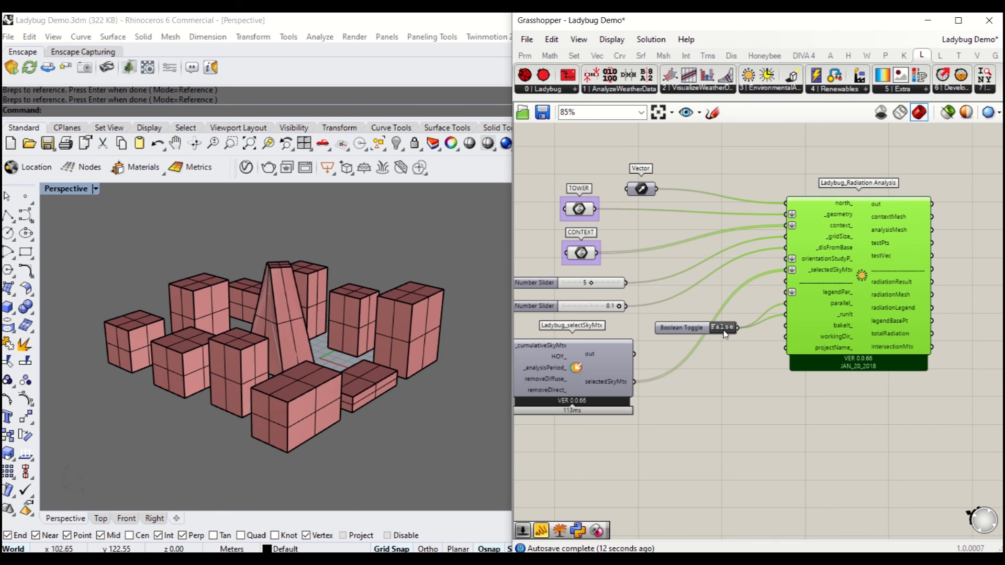
{"action": "left_click", "coordinate": [721, 328]}
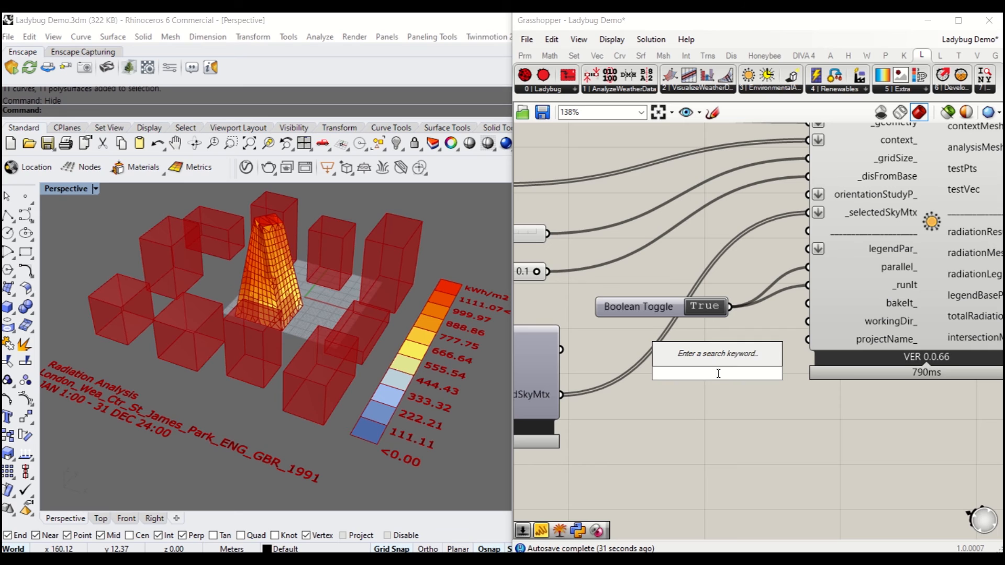
- Create a panel reading TEST ANALYSIS for the Radiation Analysis project name
{"action": "type", "text": "//TEST ANALYSIS"}
{"action": "type", "text": "ME"}
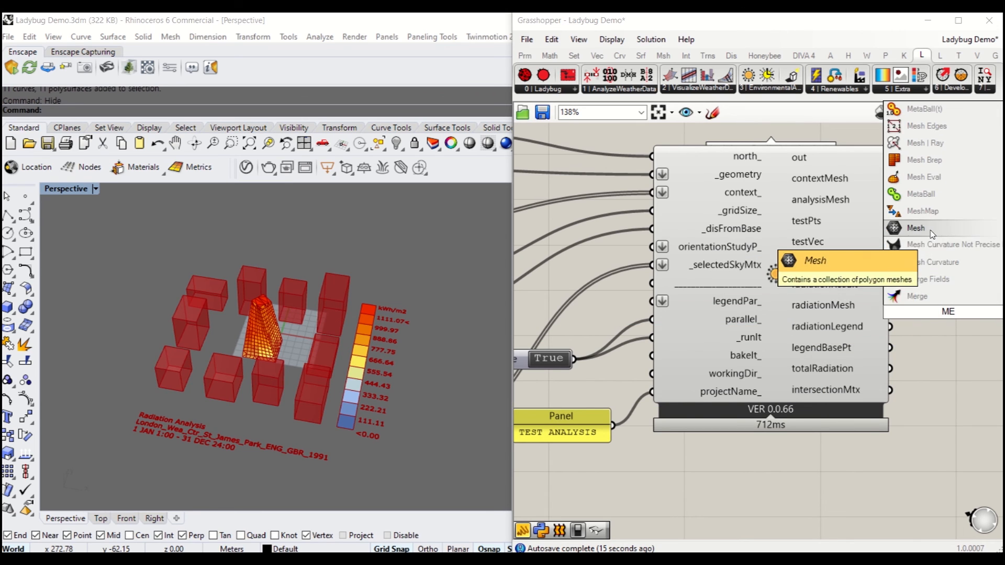
- Hold radiationMesh in a Mesh parameter and list the radiationResult values in a panel
{"action": "left_click", "coordinate": [915, 228]}
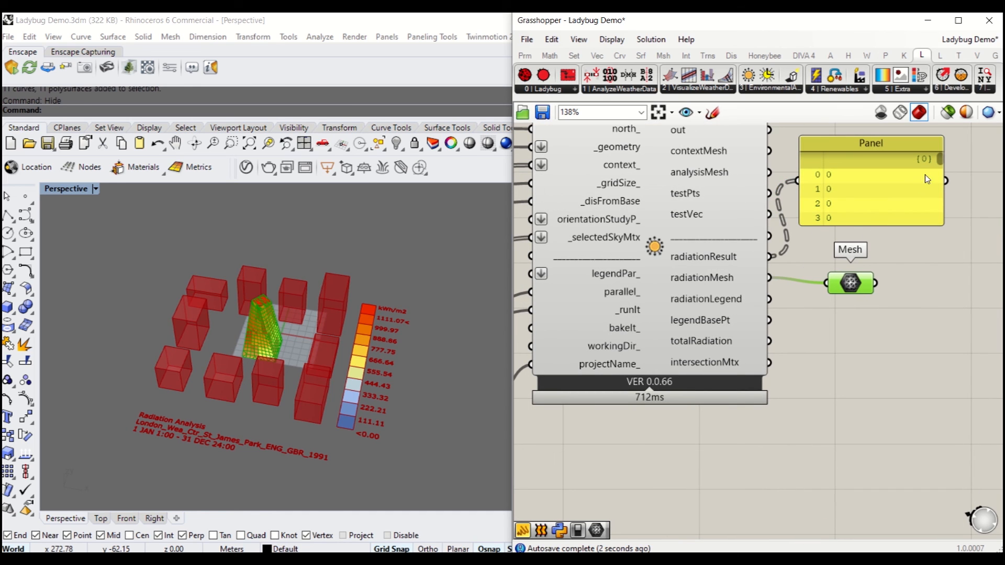
{"action": "scroll", "scroll_direction": "down", "scroll_amount": 3}
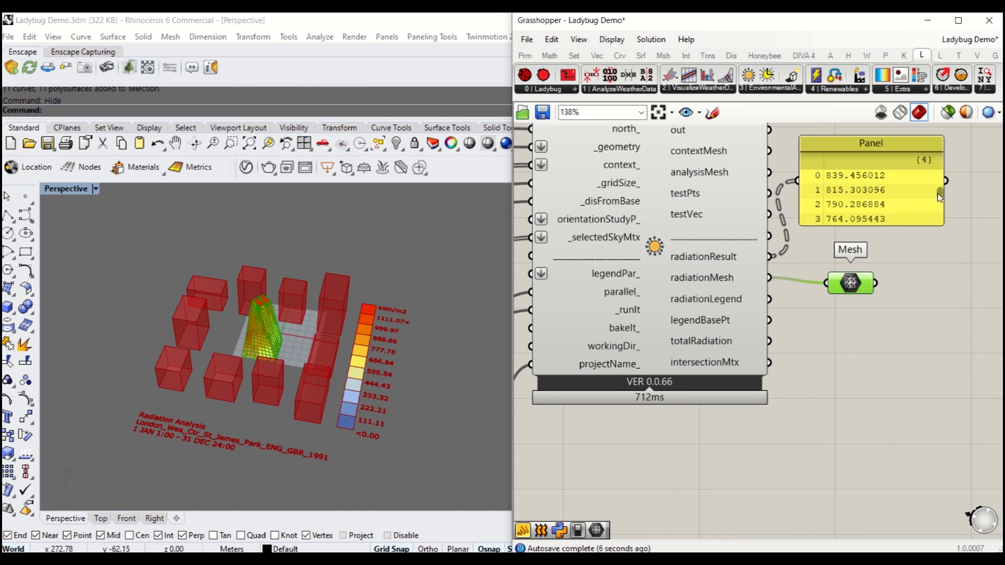
{"action": "scroll", "scroll_direction": "down", "scroll_amount": 3}
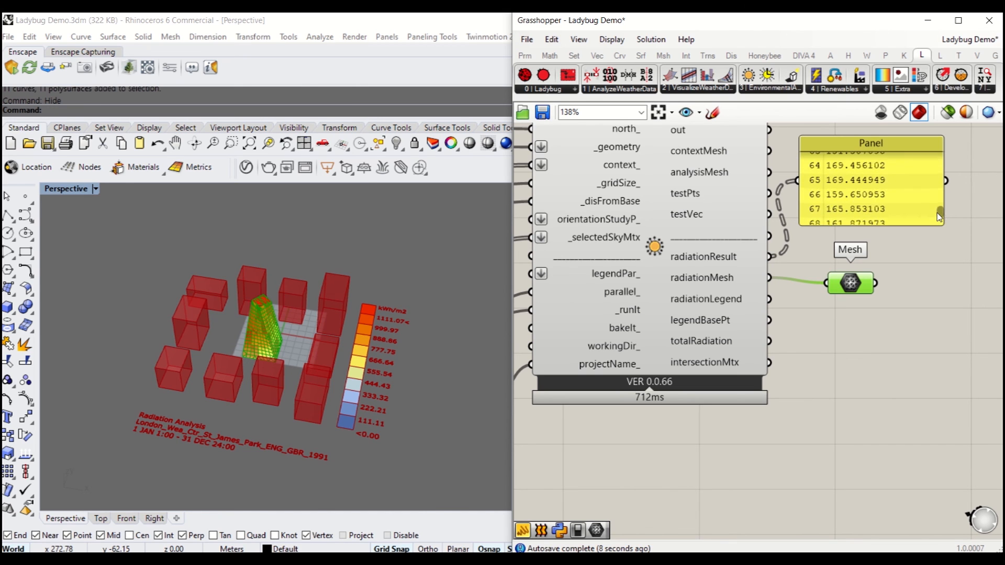